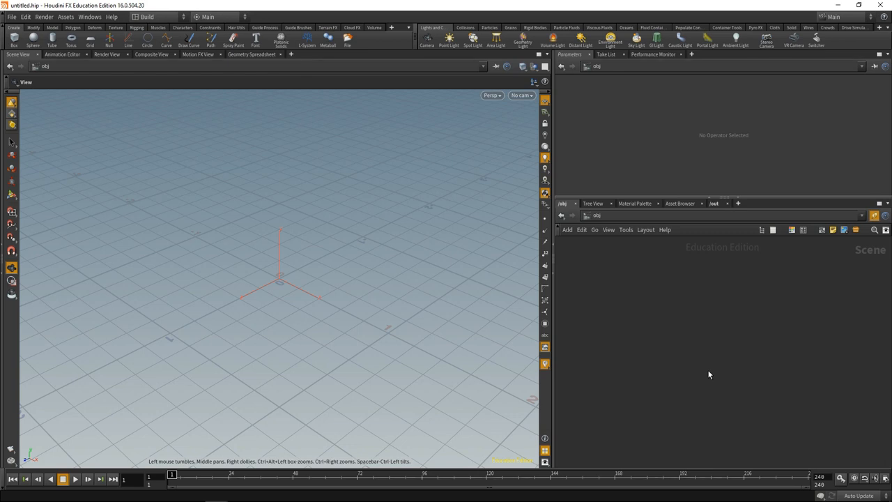
Create a geometry object, dive in and add a six-sided, capped polygon Tube with vertex normals
key("Tab")
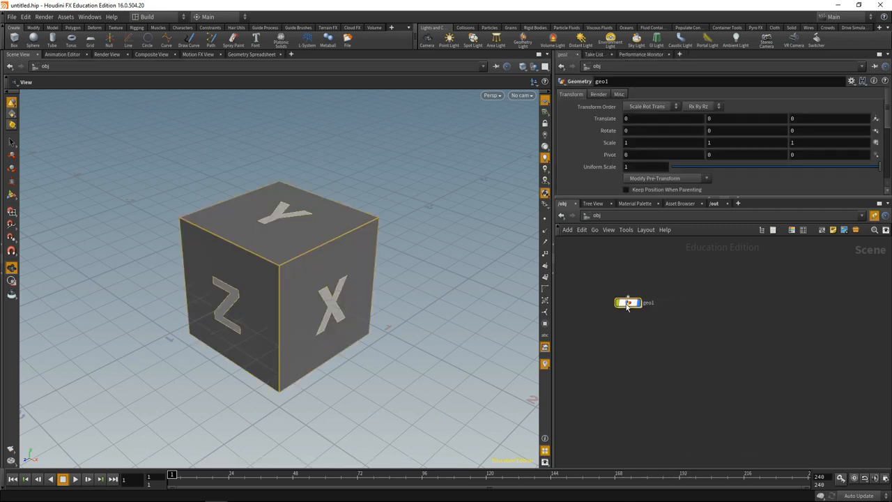
double_click(628, 301)
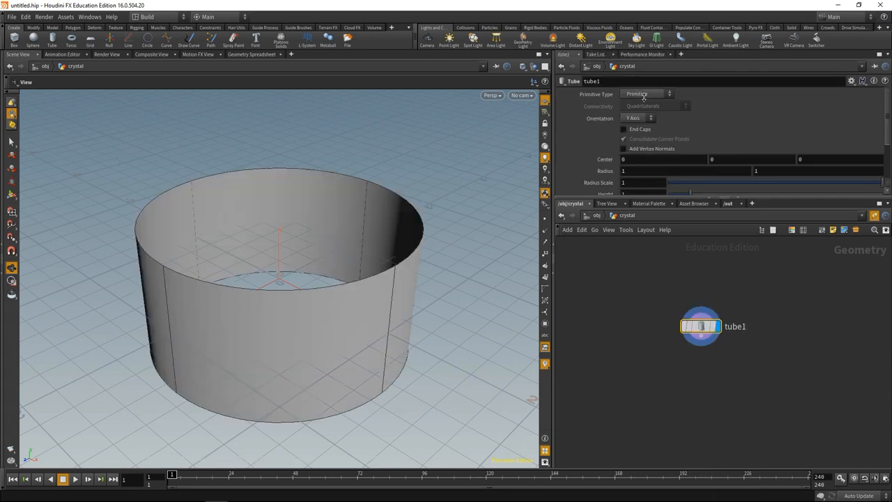
left_click(644, 93)
type("6")
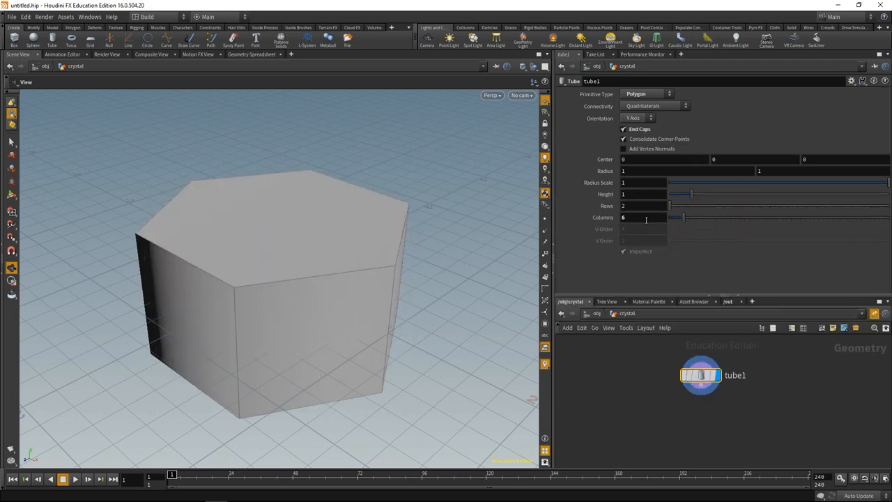
left_click(641, 182)
type(".1")
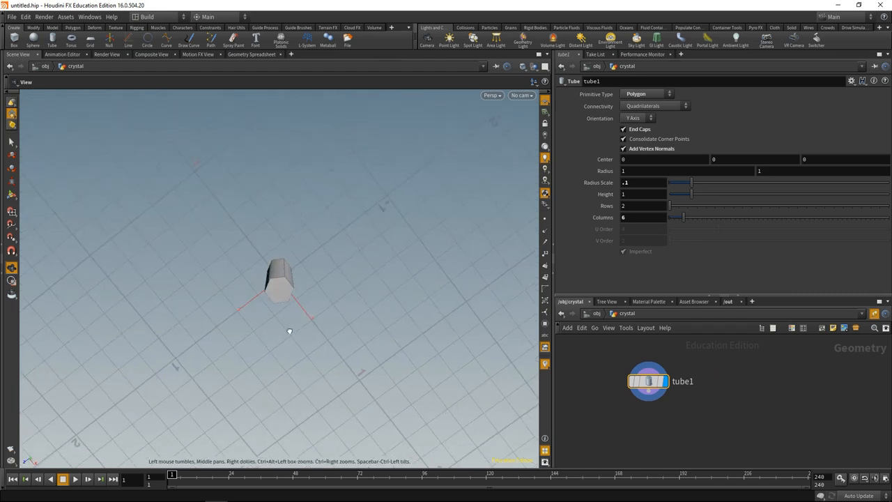
Add a Dodecahedron platonic solid with normals and a Transform scaled down to 0.0033
key("Tab")
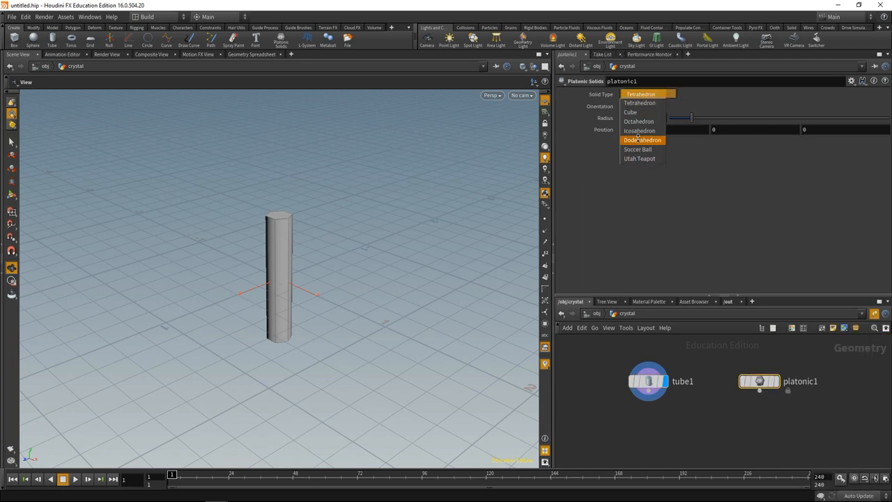
left_click(641, 139)
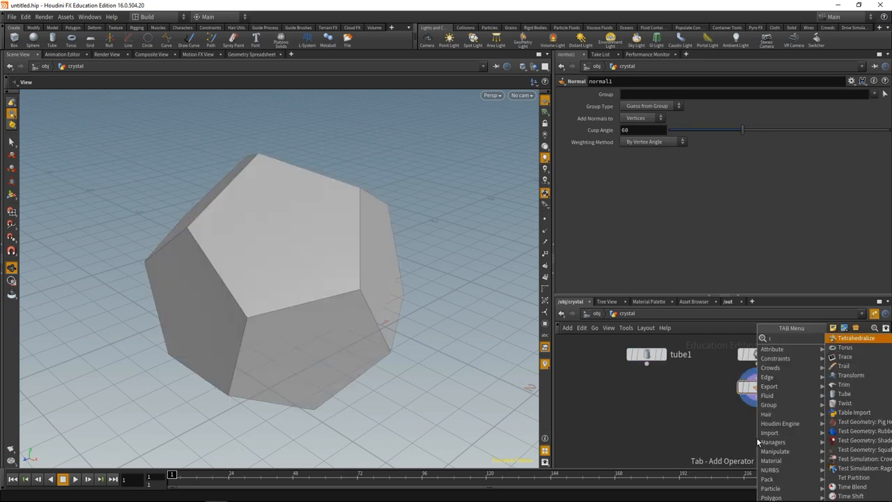
left_click(851, 375)
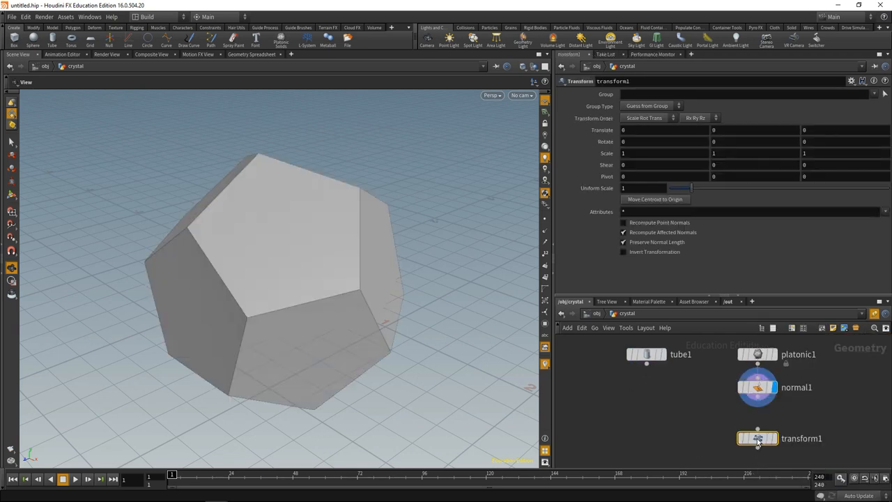
type(".5")
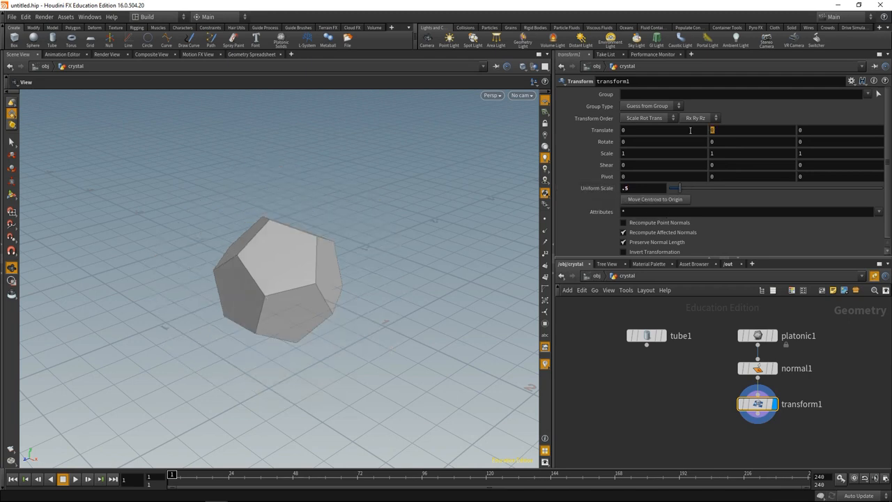
type(".0033")
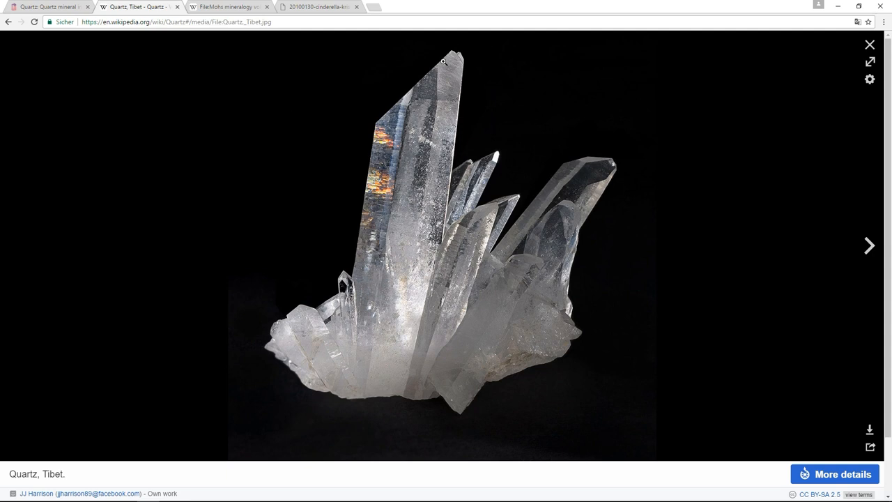
mouse_move(329, 294)
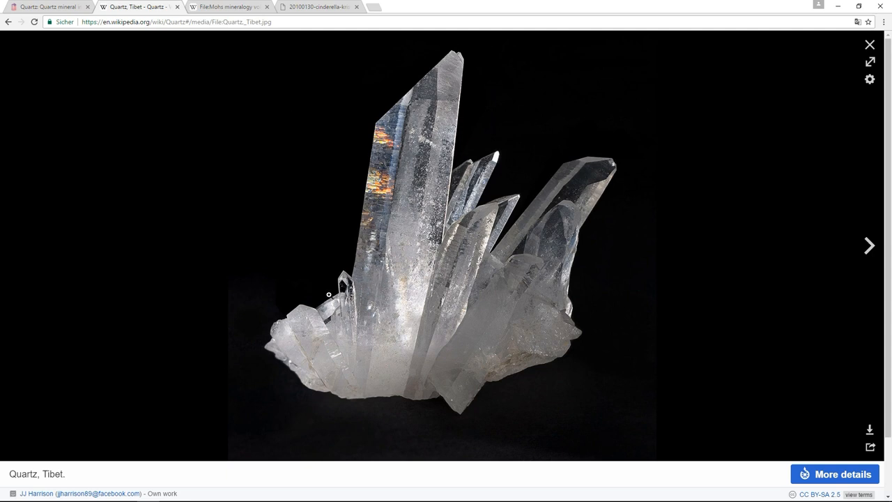
mouse_move(547, 269)
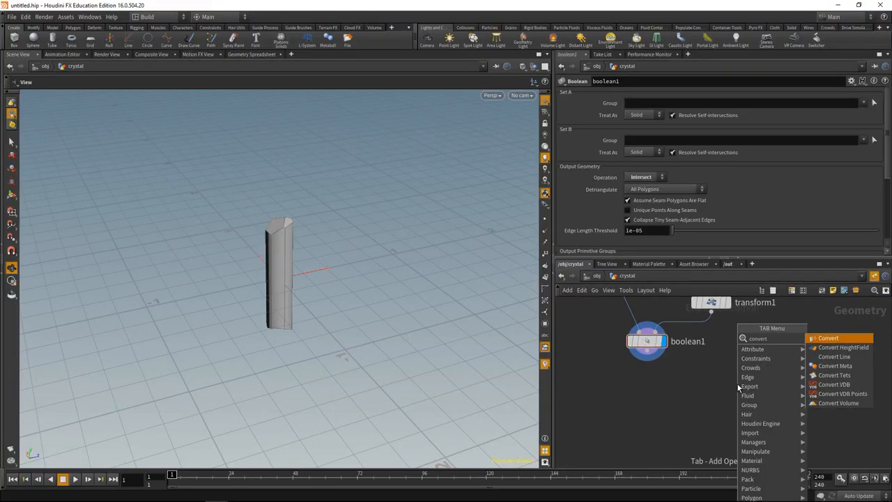
Convert the boolean shape to lines and scatter 12 points along its edges
left_click(834, 357)
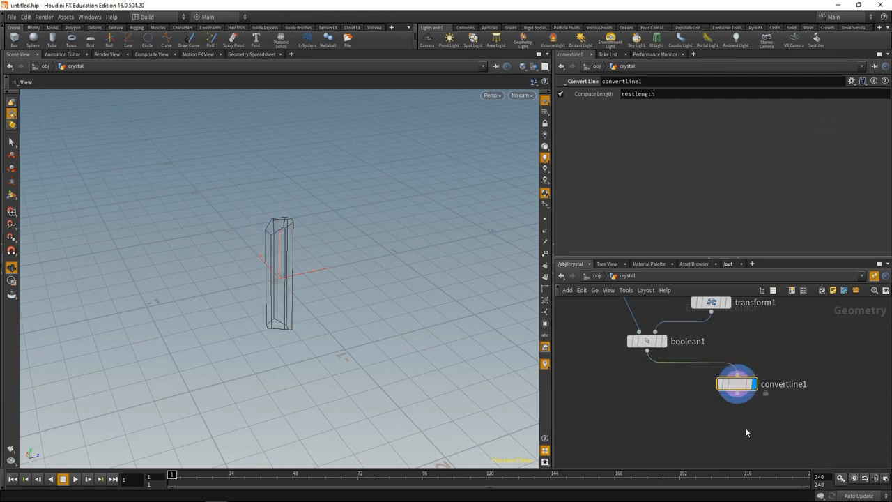
key("Tab")
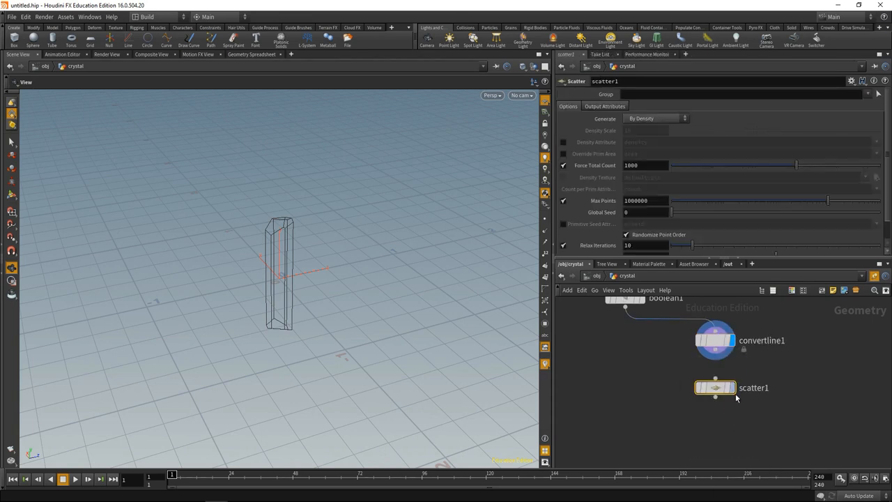
left_click(713, 388)
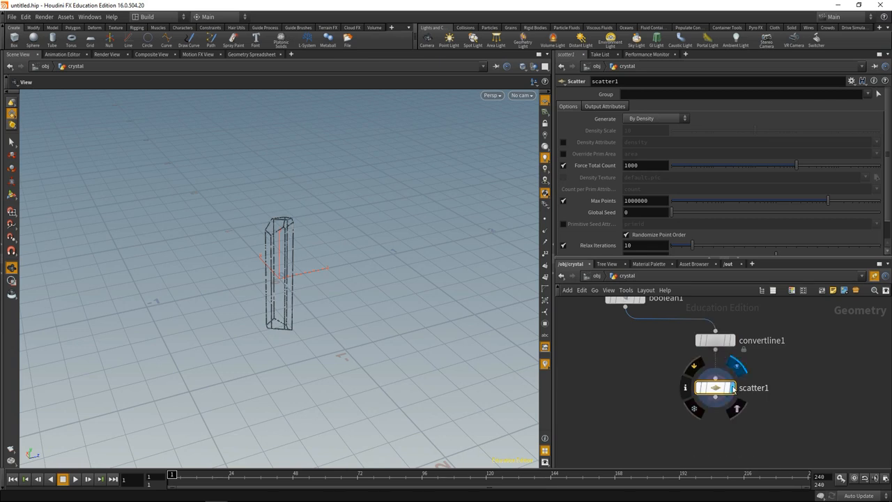
type("12")
type("sp")
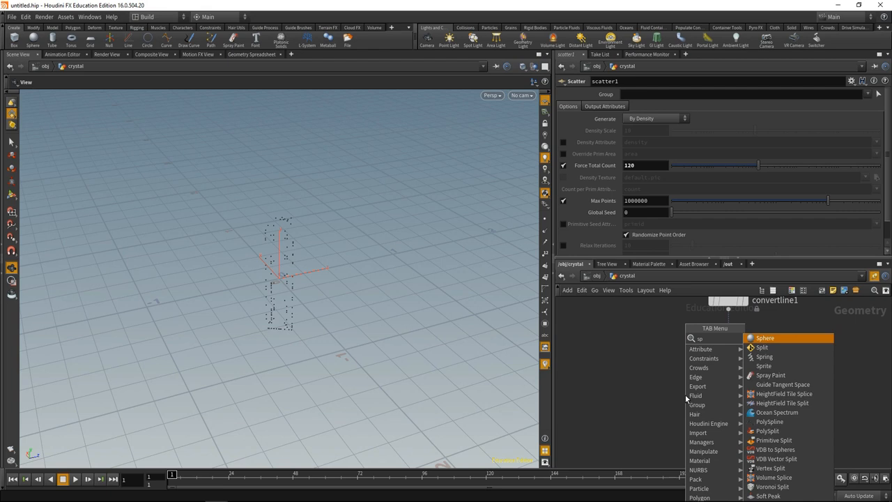
Copy a small Sphere onto every scattered point with a Copy to Points node
left_click(765, 339)
type(".007")
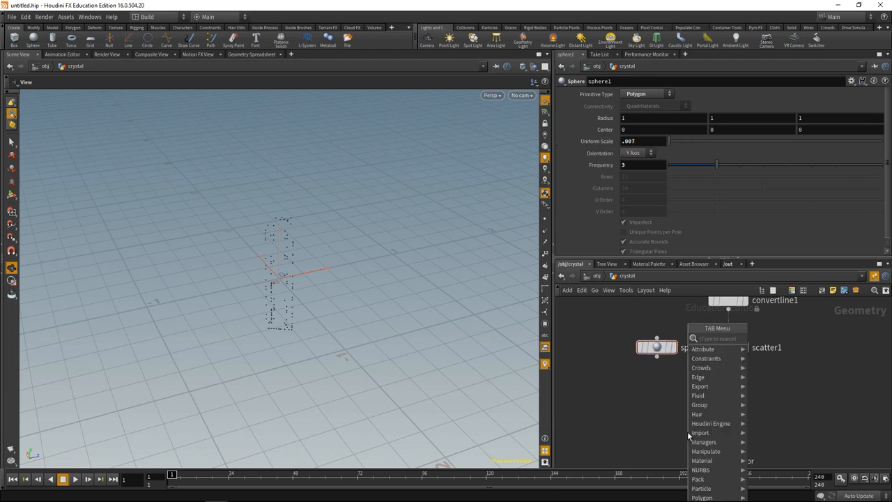
type("copyto")
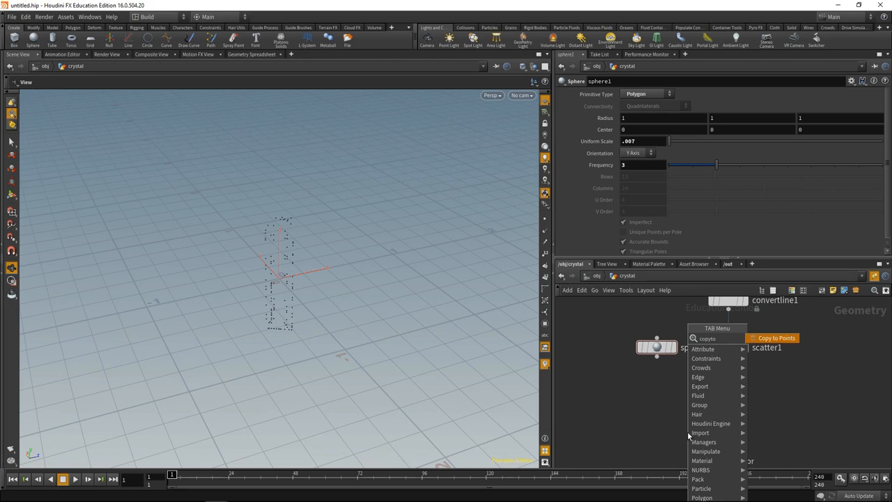
left_click(775, 339)
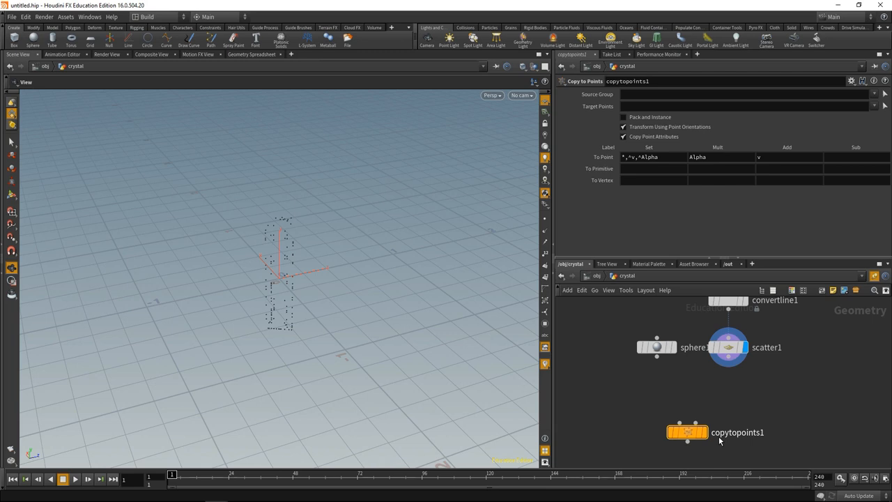
left_click_drag(731, 360, 686, 421)
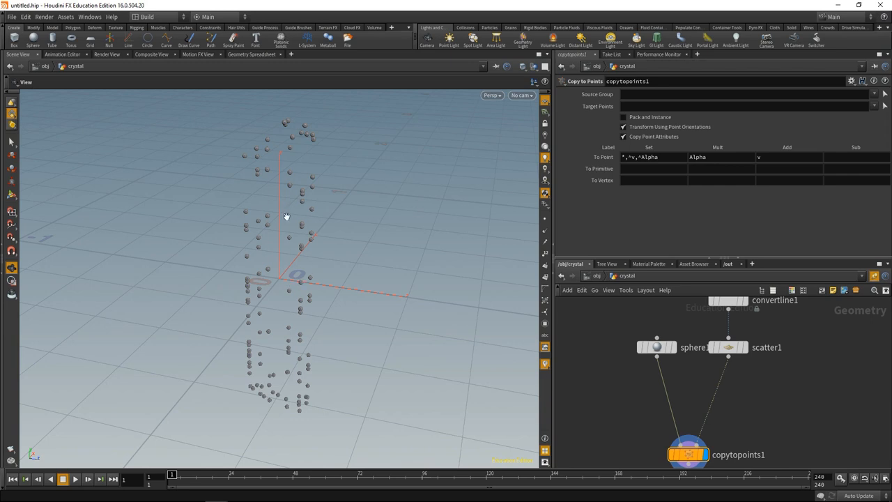
mouse_move(770, 414)
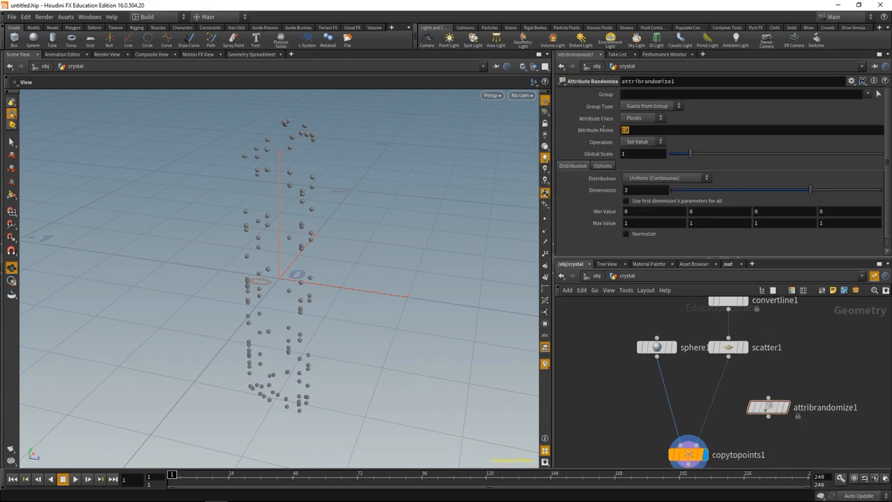
Randomize a pscale attribute on the points so the copied spheres vary in size
type("p")
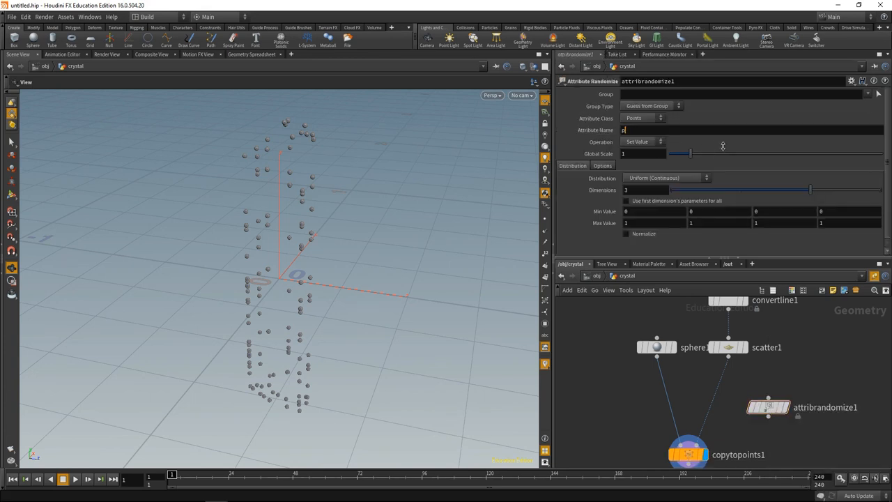
type("scale")
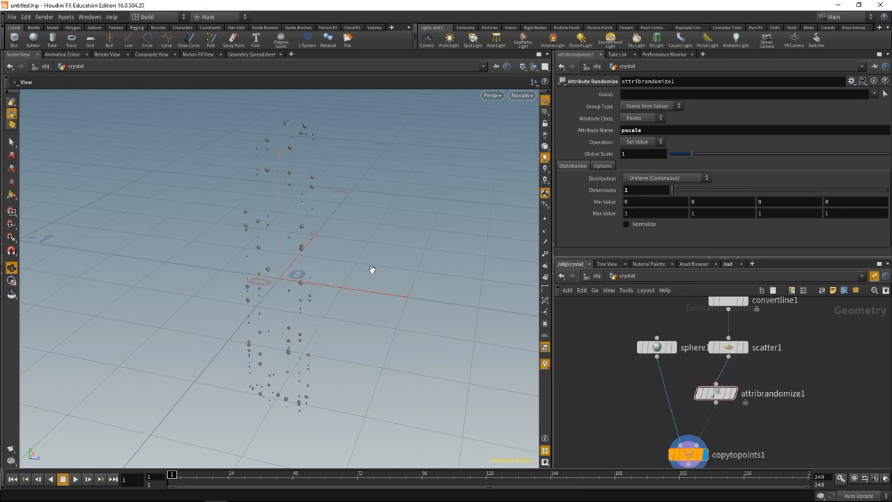
mouse_move(340, 396)
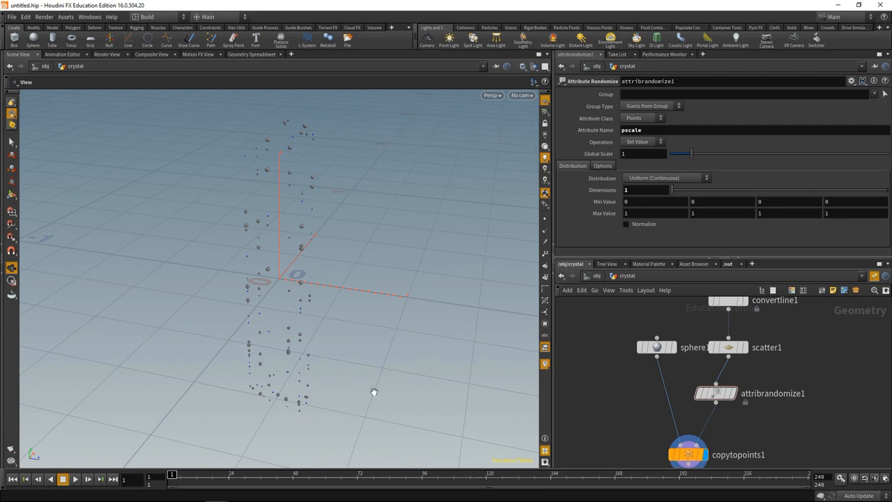
left_click_drag(374, 390, 488, 273)
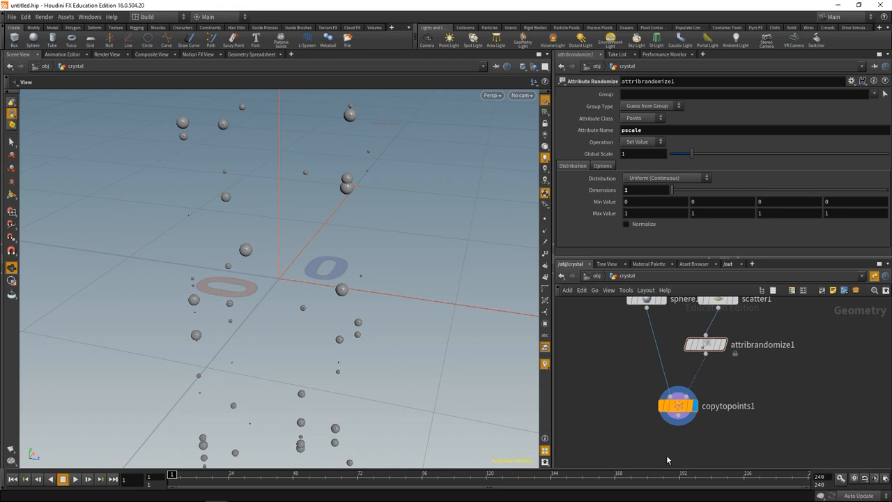
Add Mountain noise after the copies with height reduced to .01 for subtle bumpiness
left_click(666, 454)
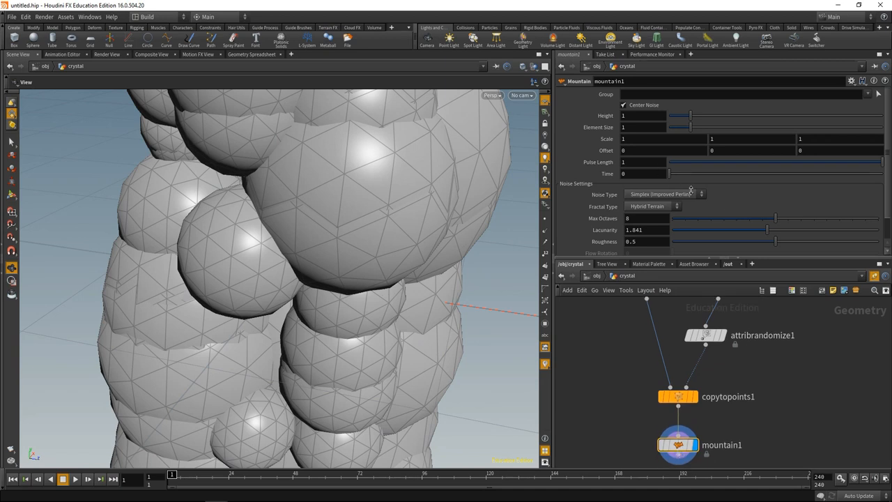
left_click(625, 114)
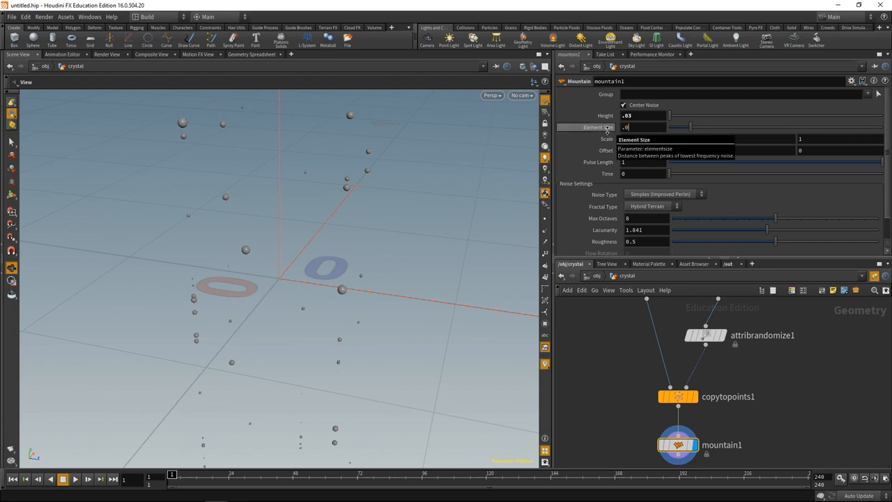
type(".01")
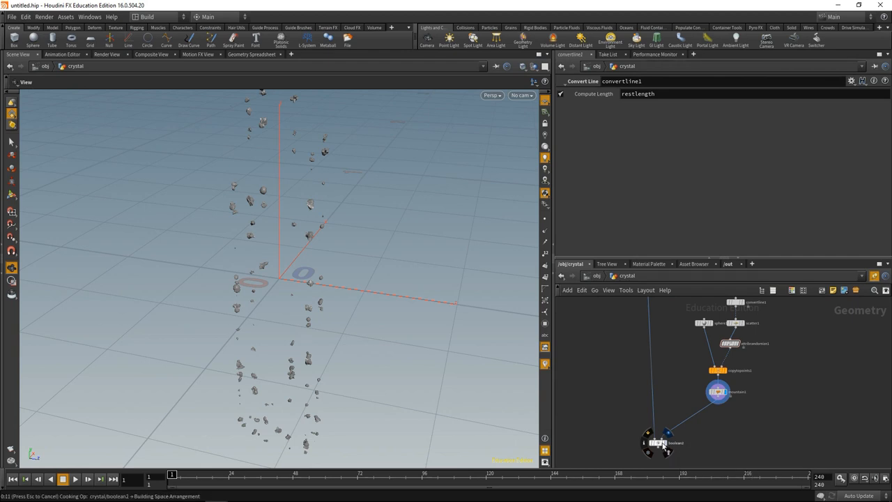
Set boolean2's operation to Subtract so the rock fragments carve the crystal
left_click(658, 444)
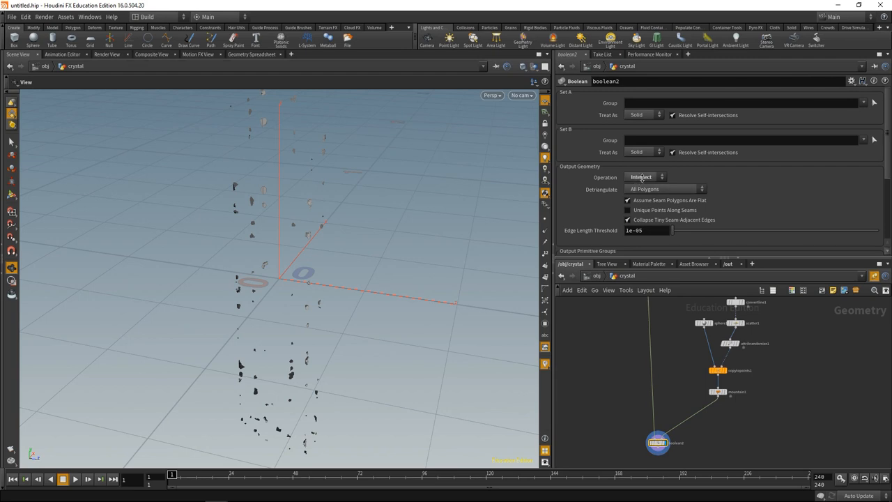
left_click(644, 177)
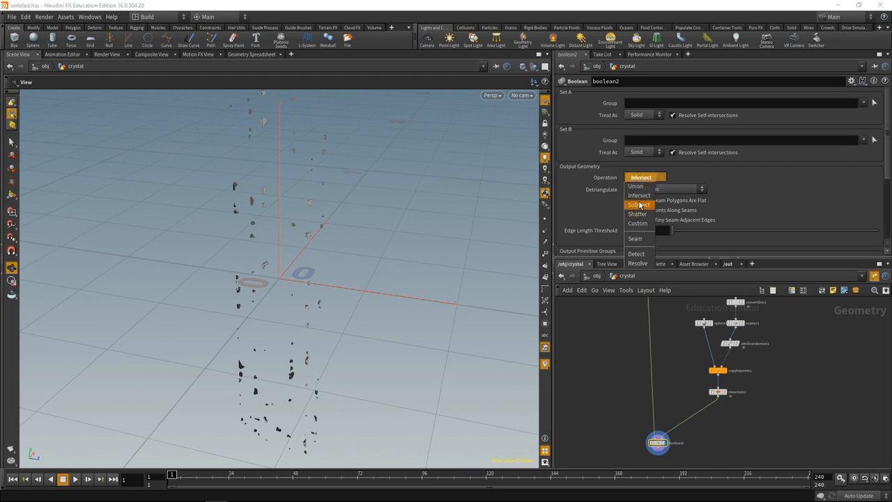
left_click(638, 203)
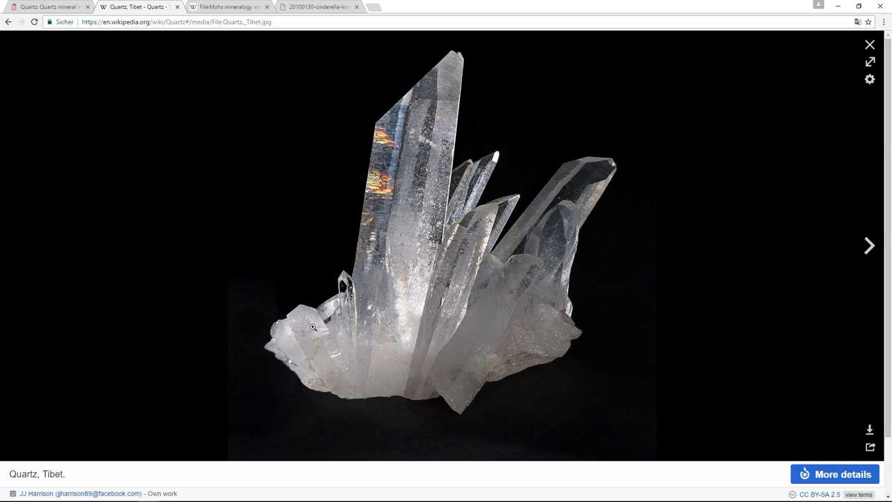
mouse_move(300, 344)
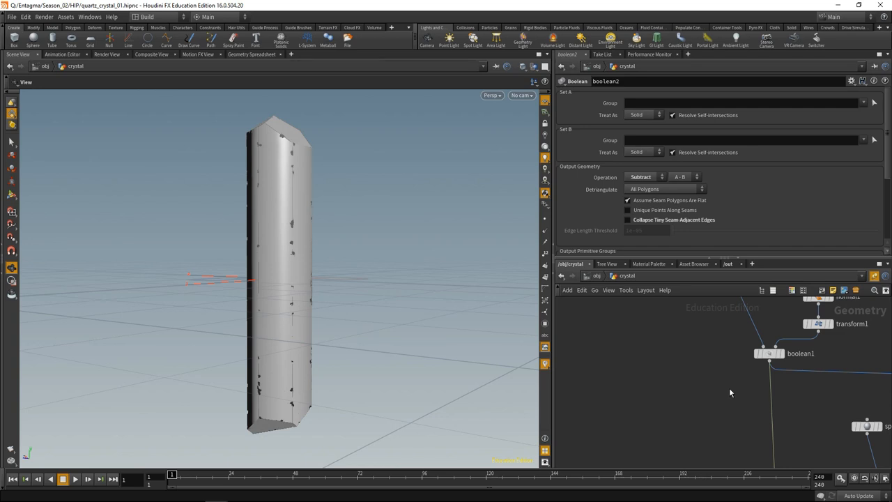
mouse_move(722, 370)
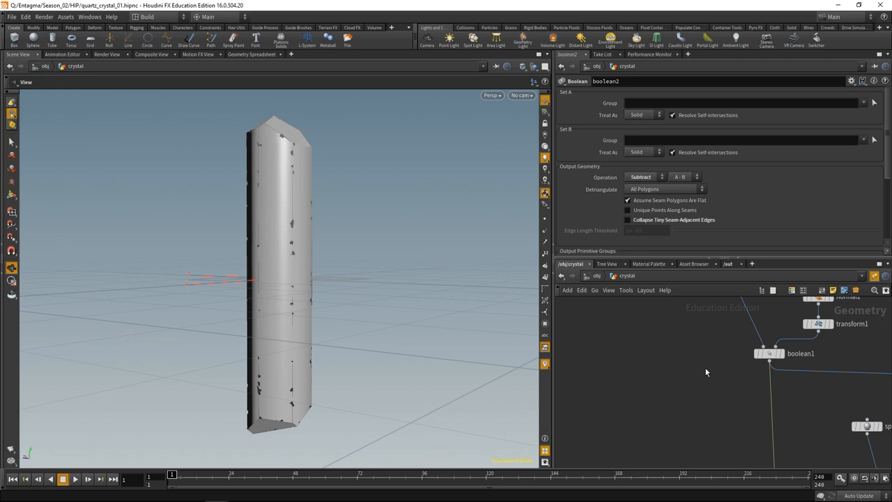
Add a Bound SOP after boolean1, then start a volume conversion node below it
key("tab")
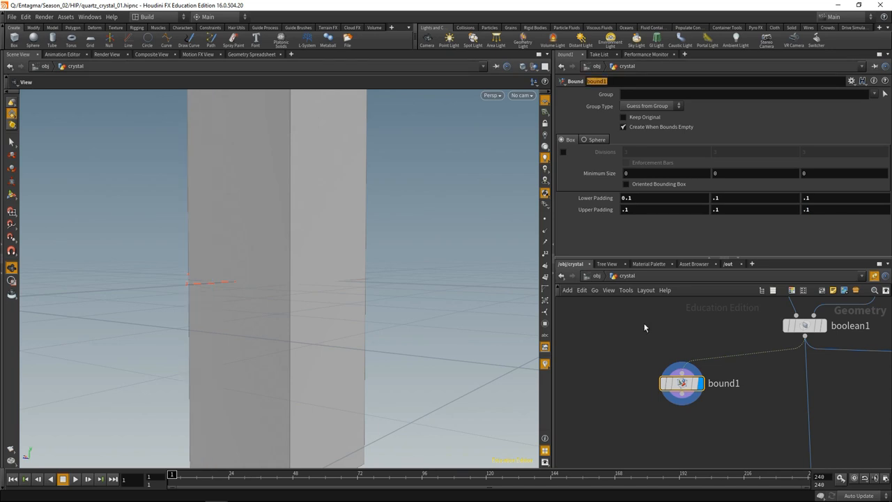
key("Tab")
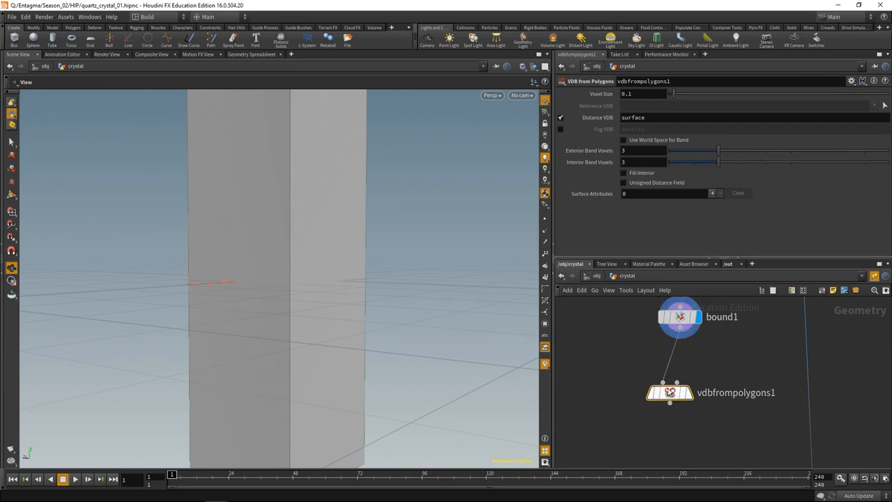
Set the VDB voxel size to 0.004 density fog and add a Volume VOP after it
type("0.004")
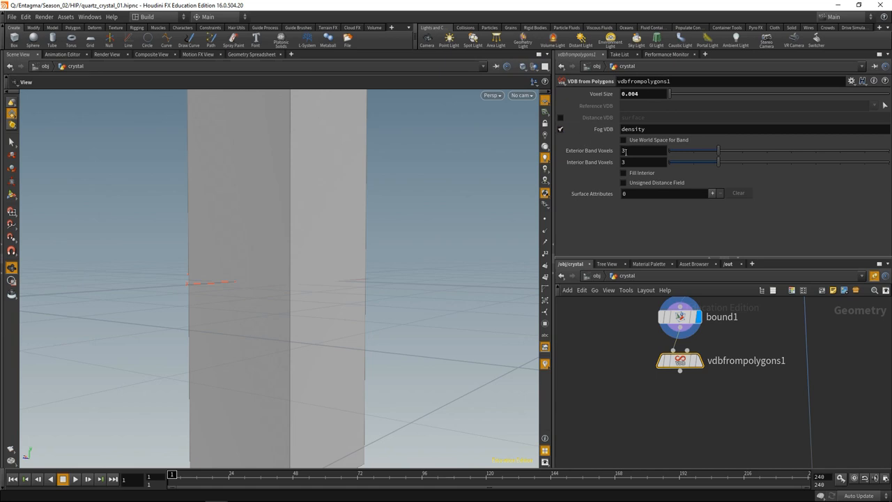
left_click(625, 173)
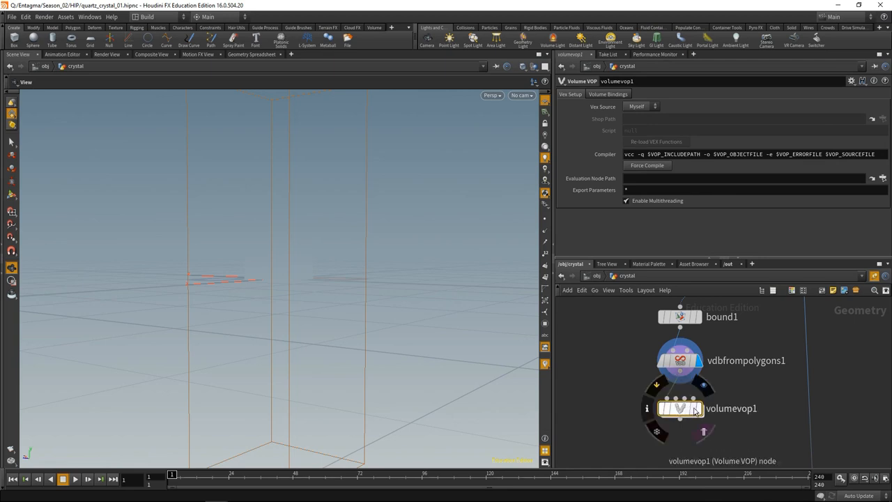
Wire Unified Noise into density inside the VOP, promote its controls and pick a fractal type
double_click(680, 407)
type("unified")
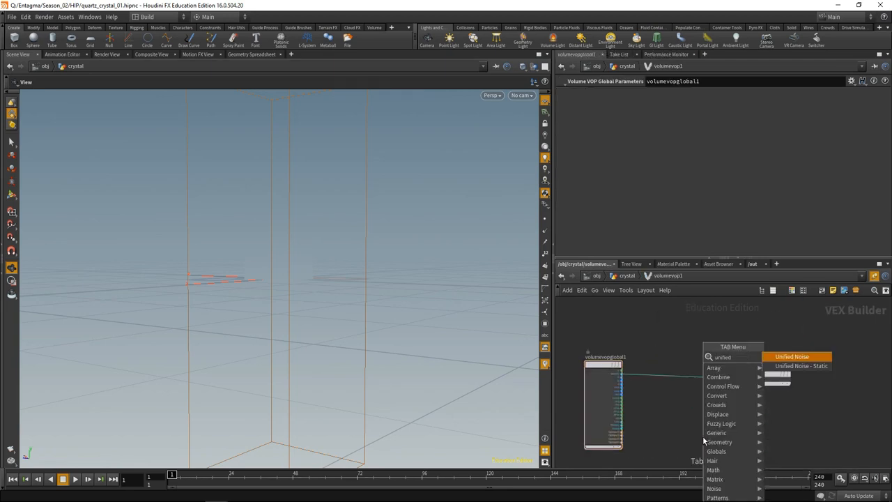
left_click(792, 357)
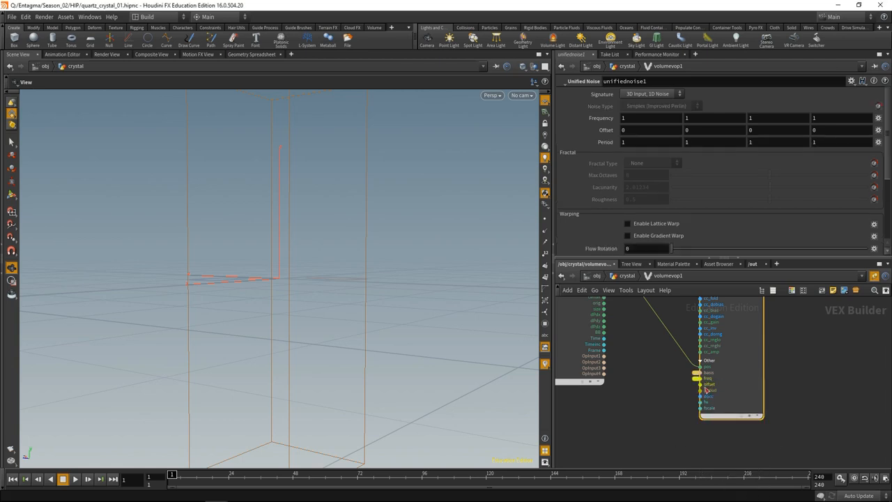
right_click(700, 384)
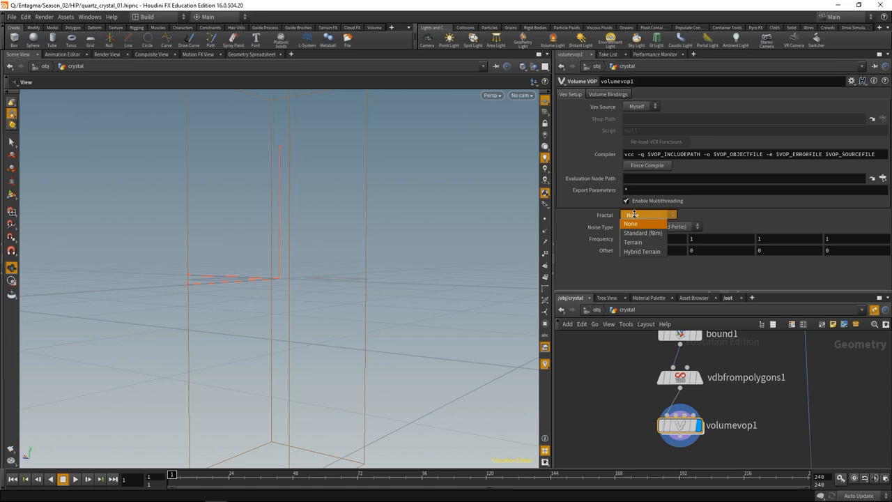
left_click(633, 243)
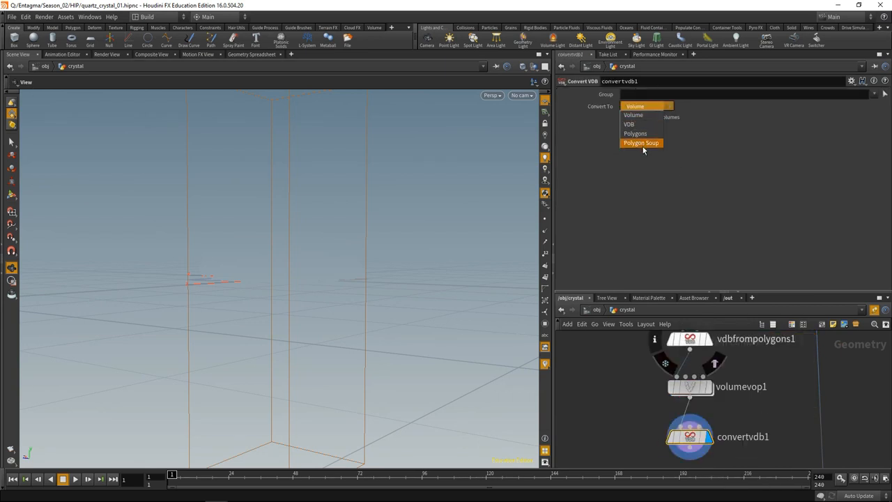
Set Convert VDB to output polygons and tune the isovalue of the porous mesh
left_click(636, 134)
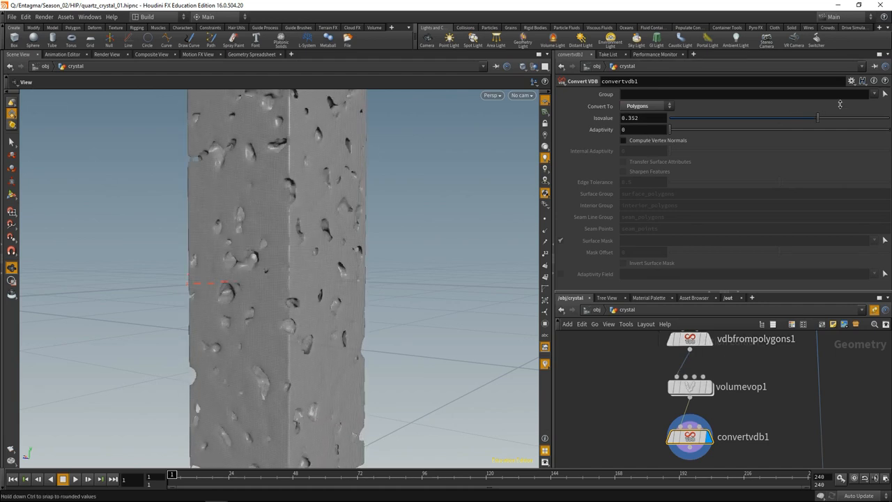
left_click_drag(817, 117, 830, 118)
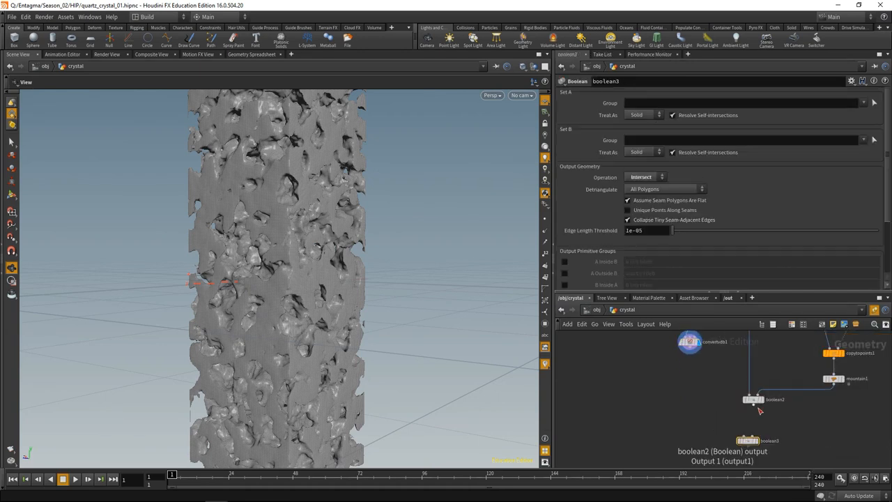
Set the third Boolean's operation to Shatter, breaking the column into pieces
left_click(689, 343)
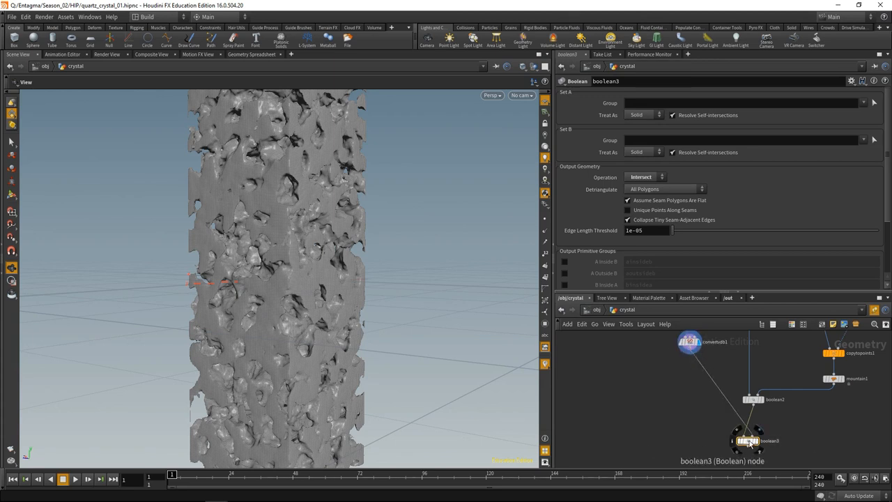
left_click(644, 176)
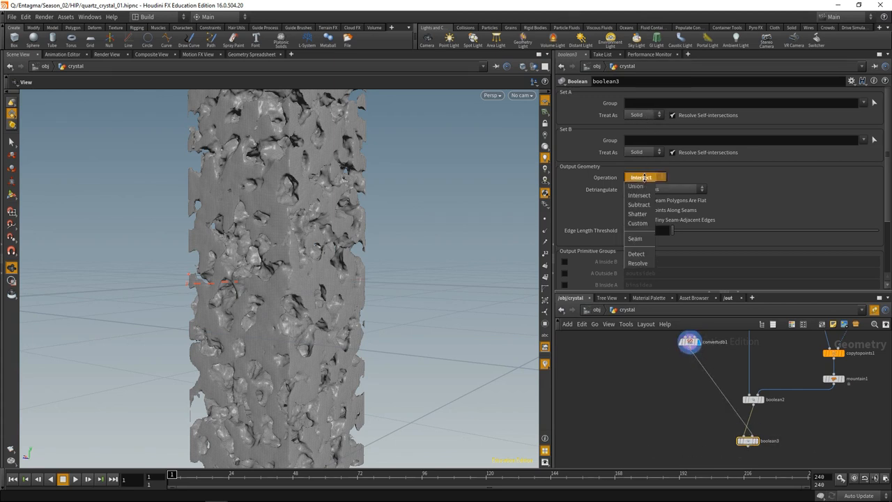
left_click(637, 215)
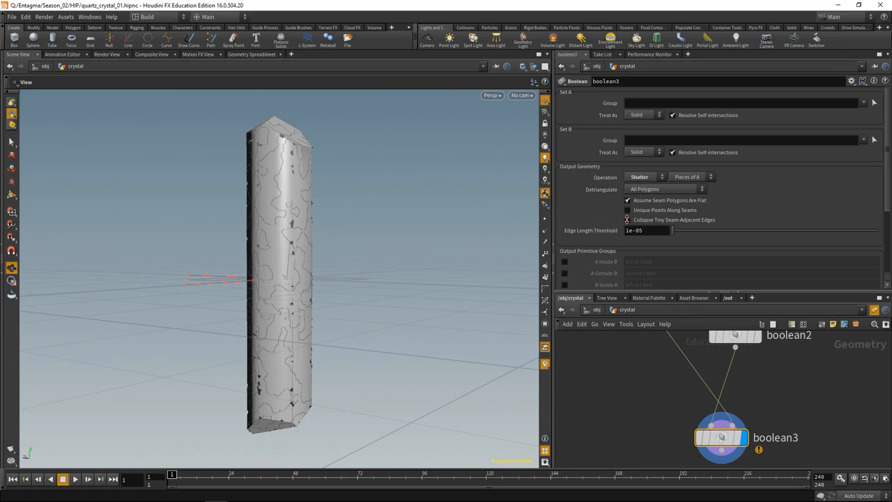
left_click(627, 221)
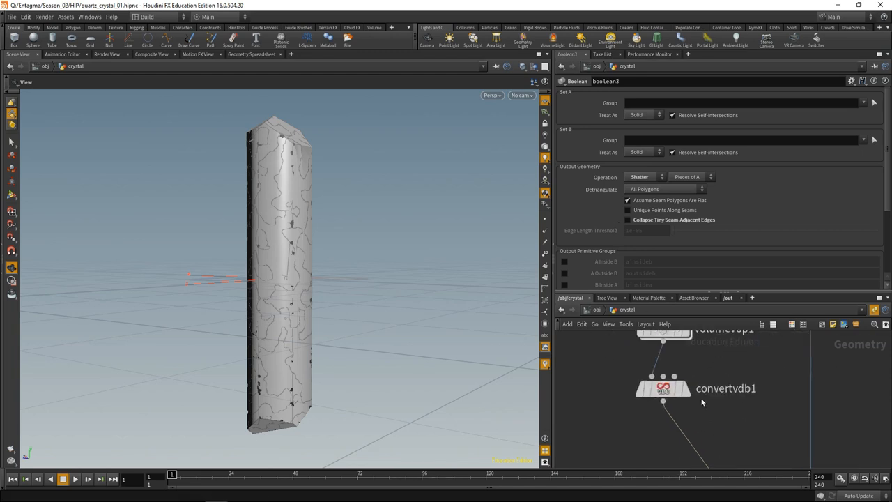
View the porous noise mesh alone and add a Vector to Float node in the VOP
left_click(664, 388)
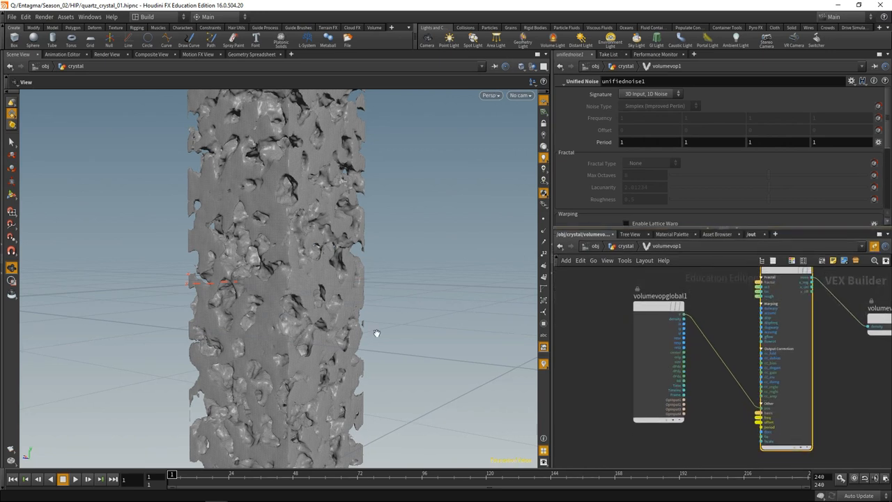
mouse_move(309, 377)
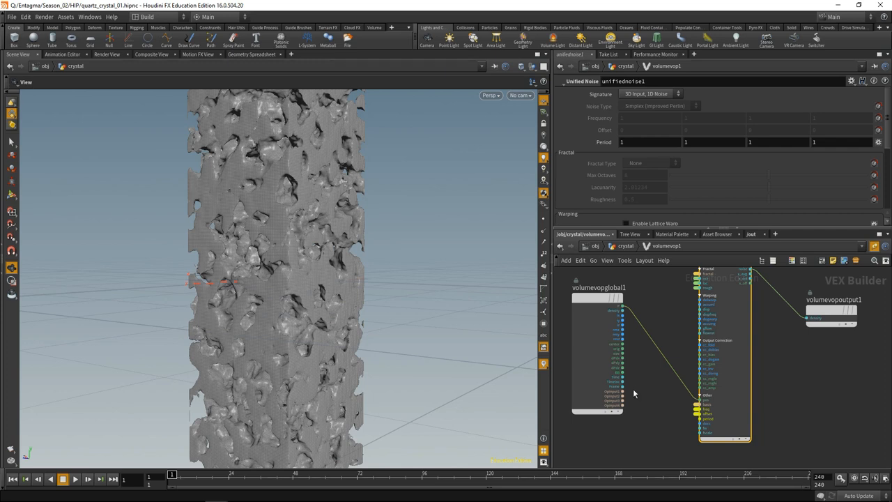
key("Tab")
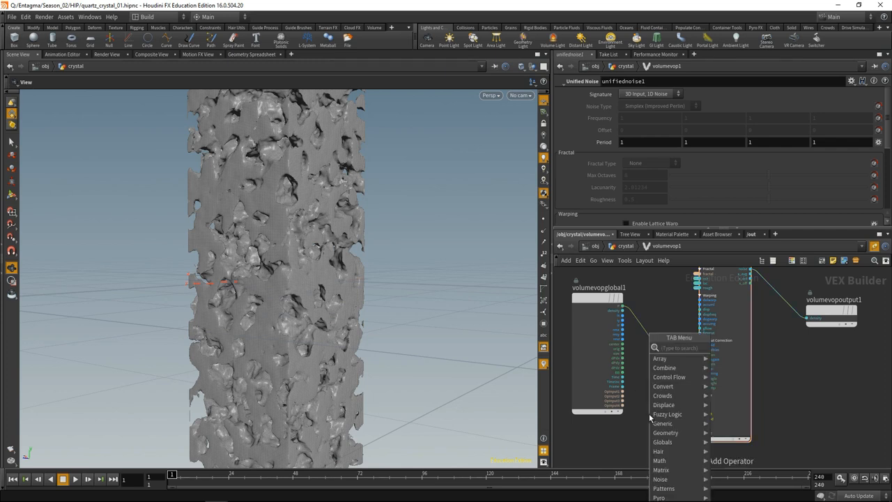
type("vectofl")
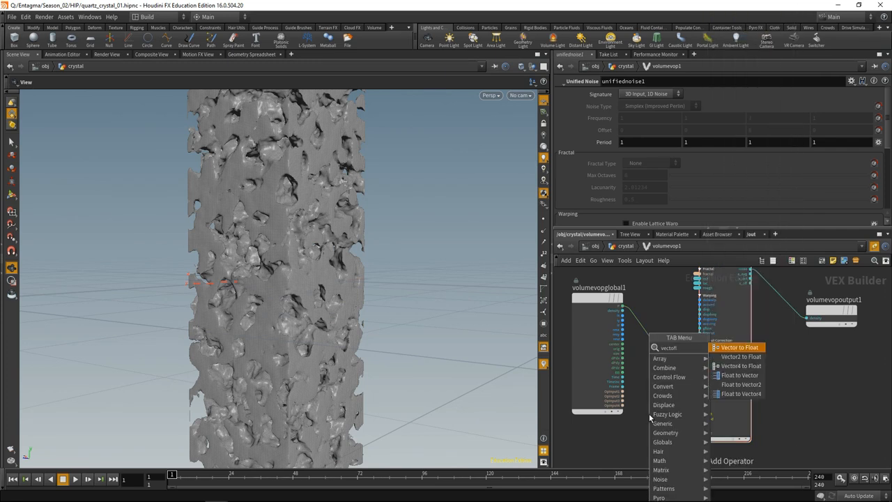
left_click(741, 347)
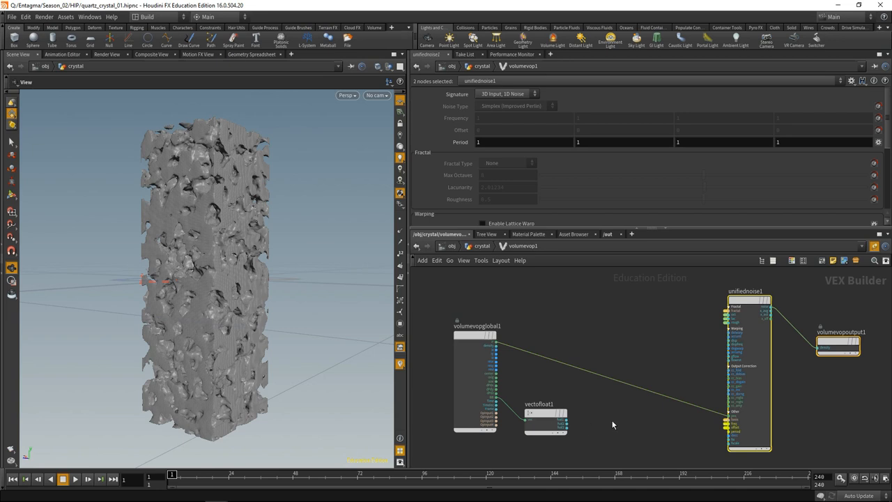
Add a Multiply node and wire it into the Unified Noise input chain
type("mu")
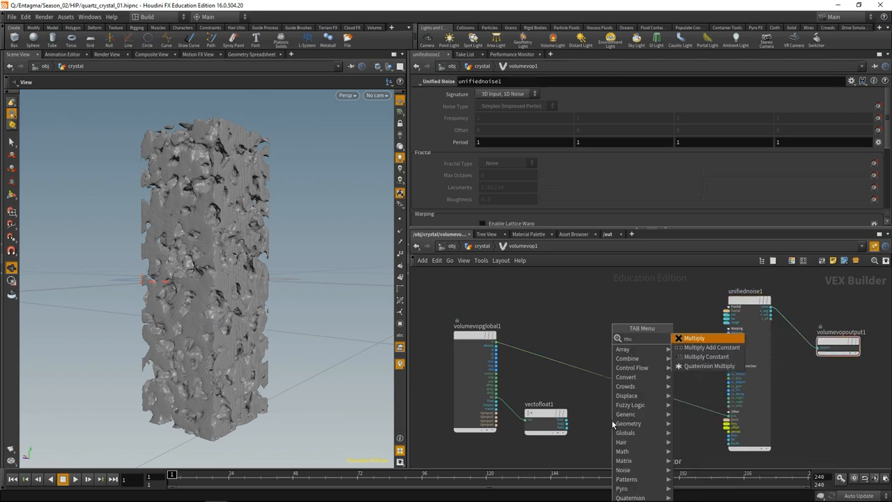
left_click(695, 338)
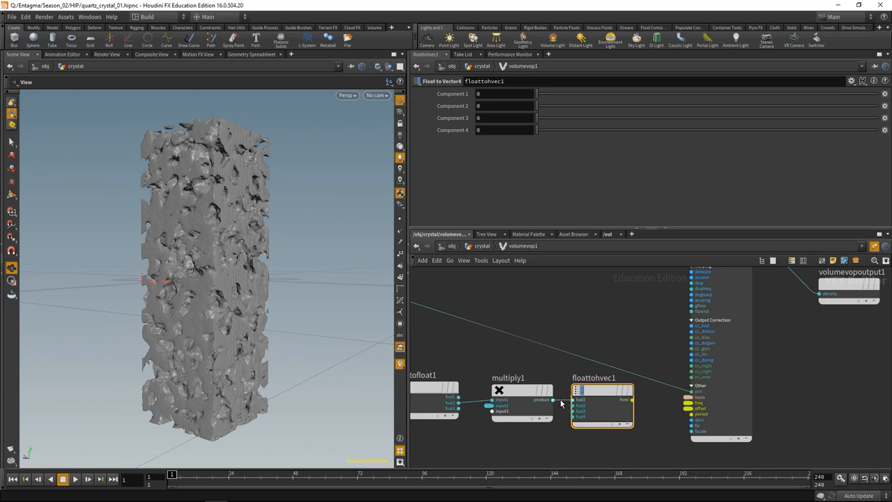
left_click(555, 399)
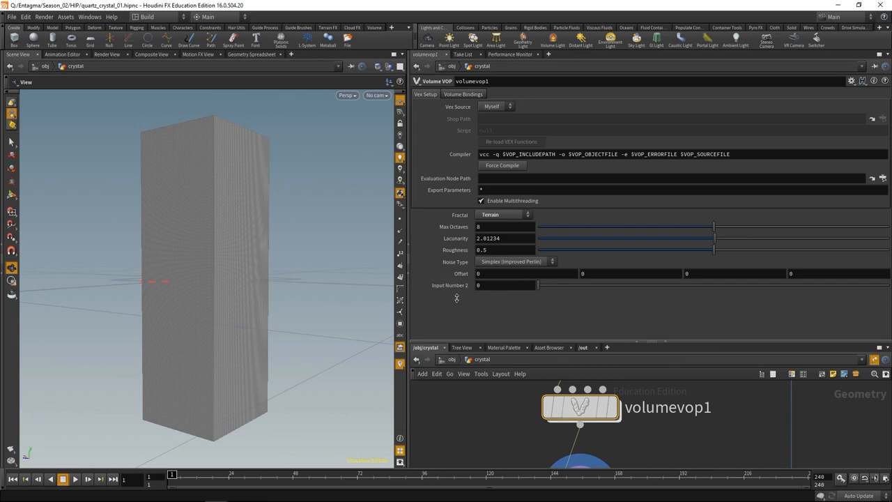
mouse_move(453, 295)
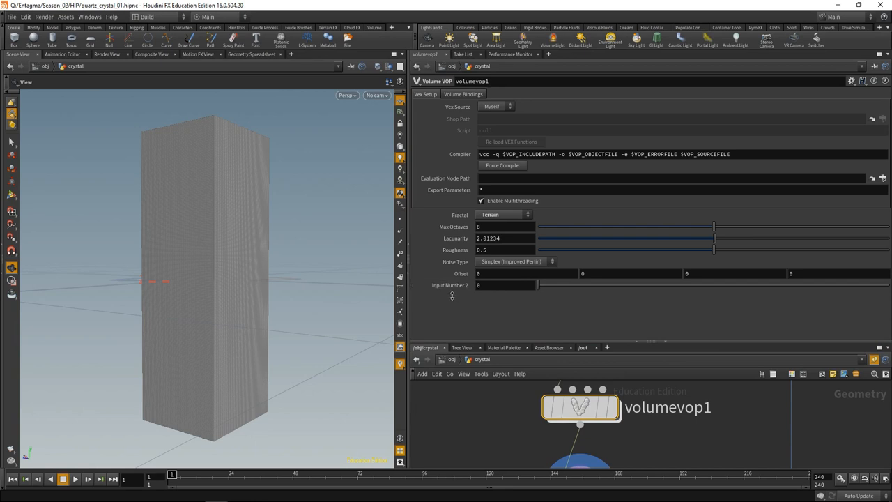
Set Input Number 2 to 40 and switch the noise type to Worley (cellular) F1
type("40")
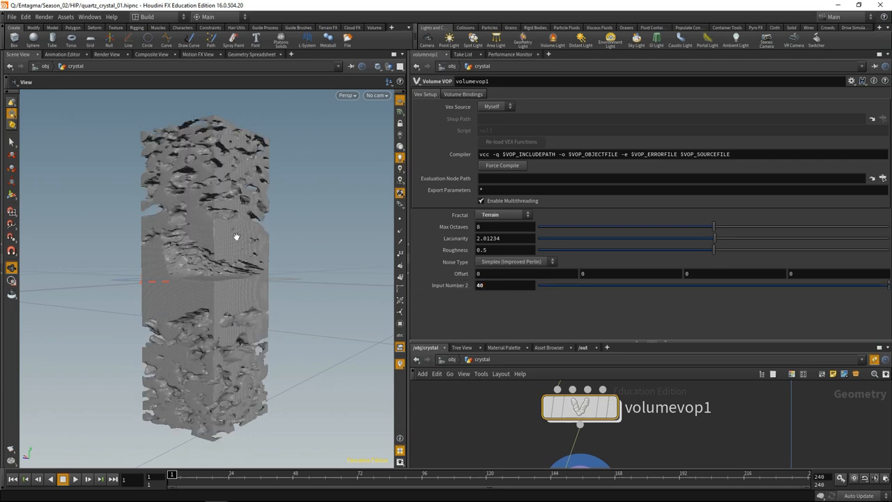
mouse_move(219, 387)
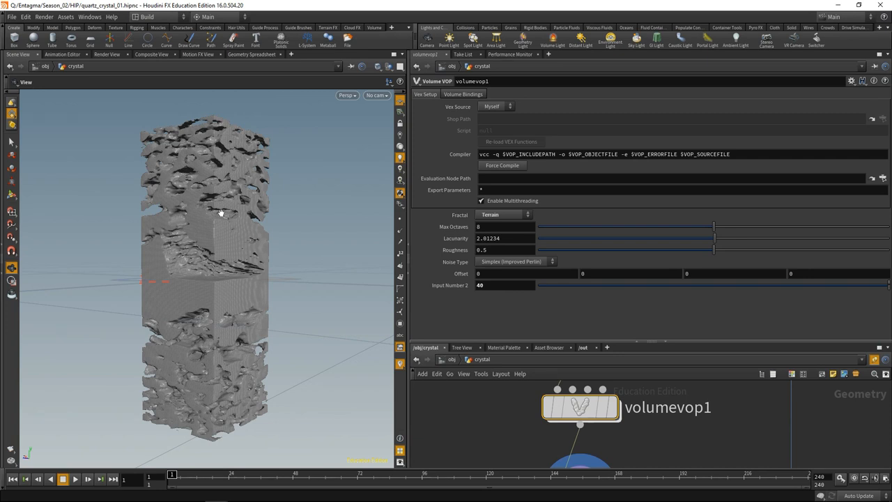
mouse_move(192, 237)
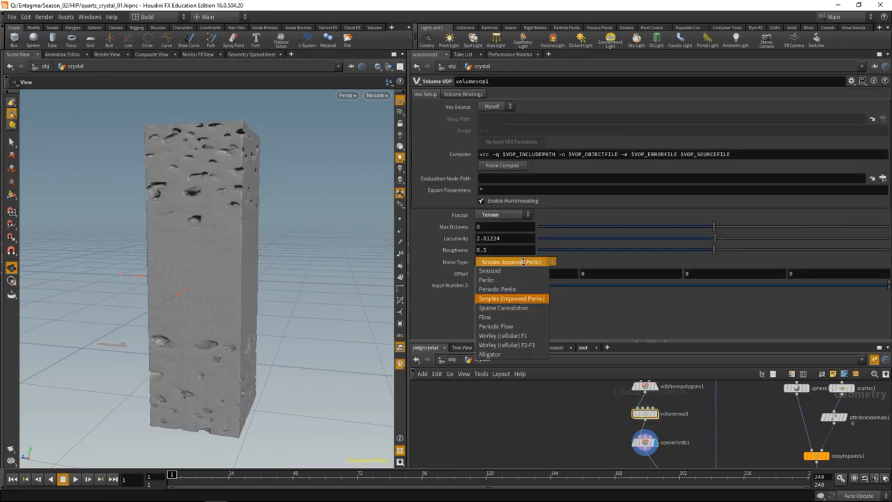
left_click(504, 335)
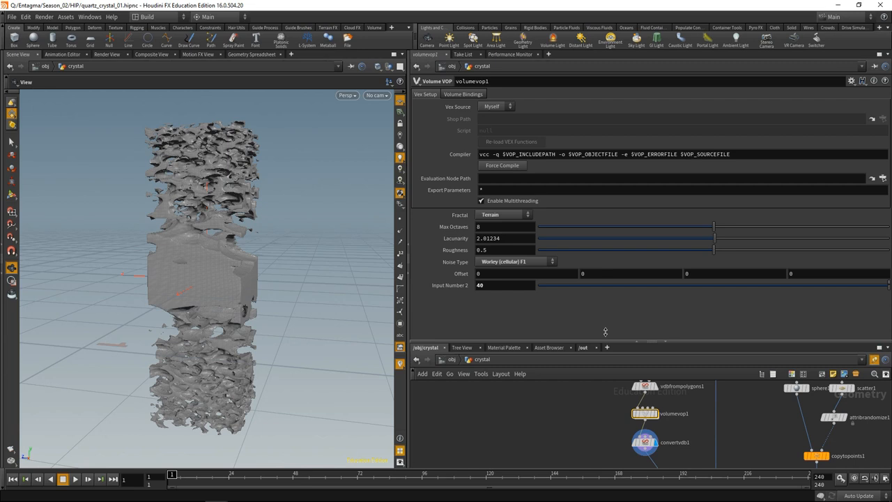
mouse_move(585, 315)
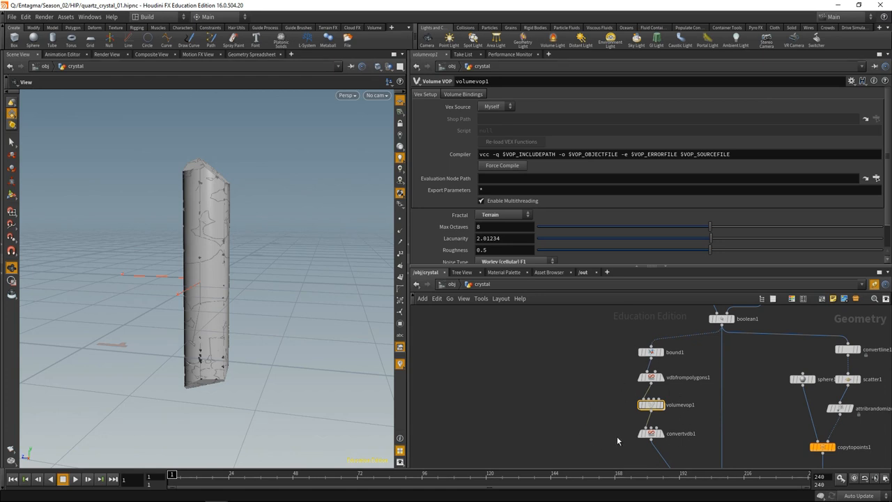
Create vdbfrompolygons2 with voxel size 0.003 and feed it the crystal polygons
key("tab")
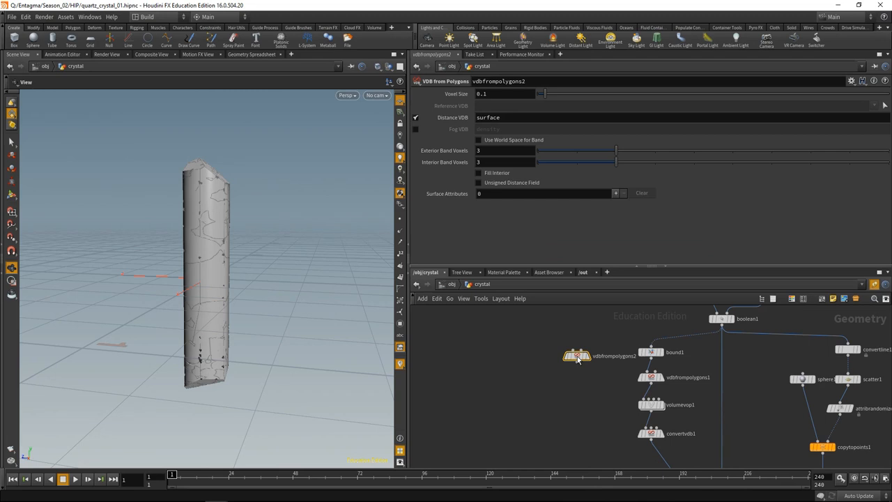
left_click(481, 94)
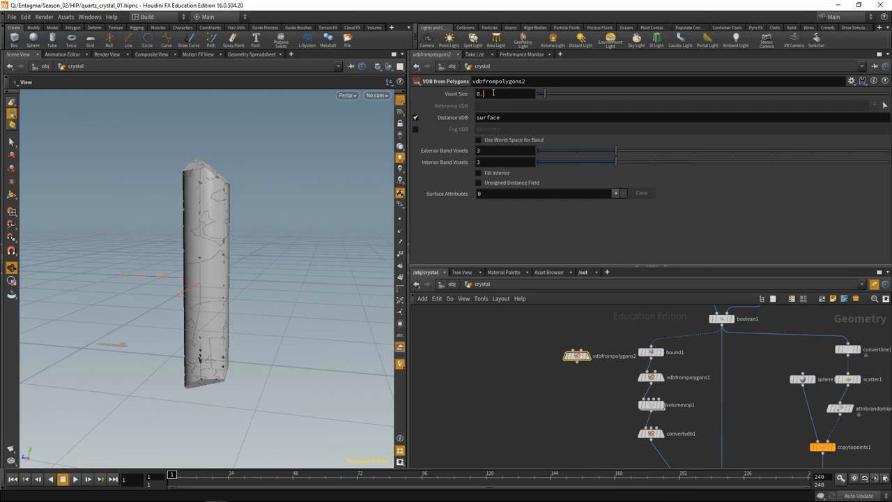
type("0.003")
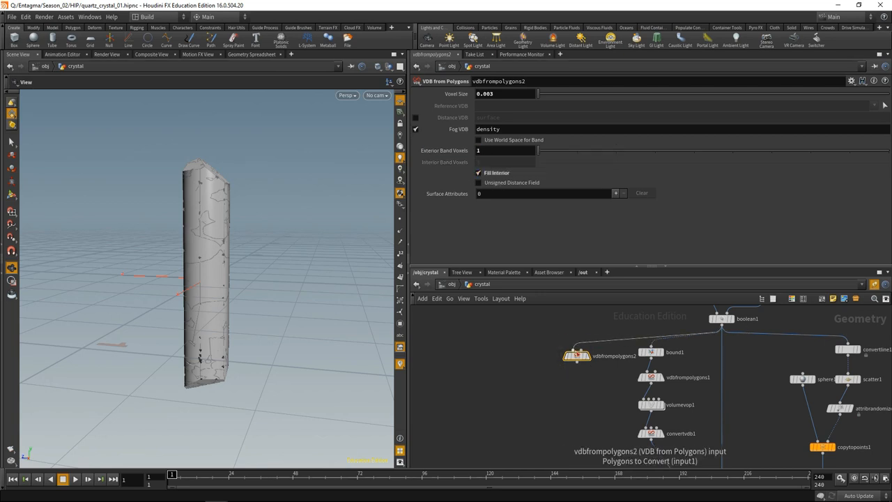
left_click(573, 388)
type("uni")
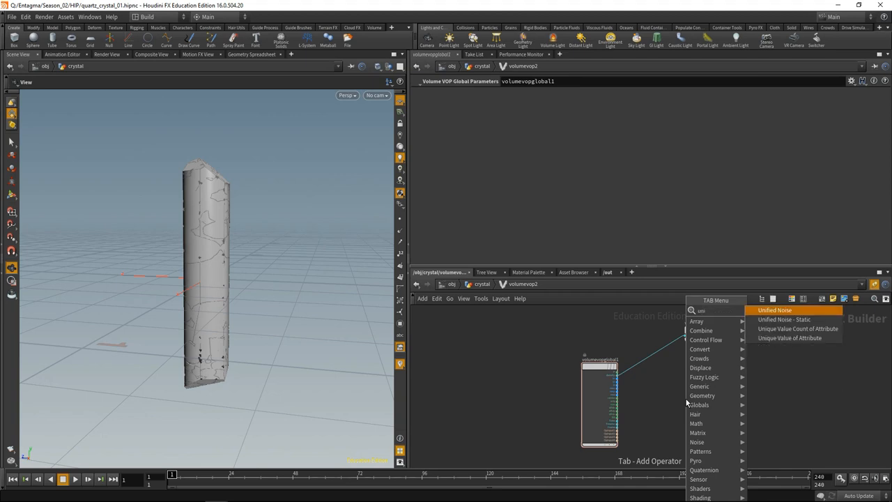
Add a Unified Noise in volumevop2 using a Terrain fractal
left_click(775, 309)
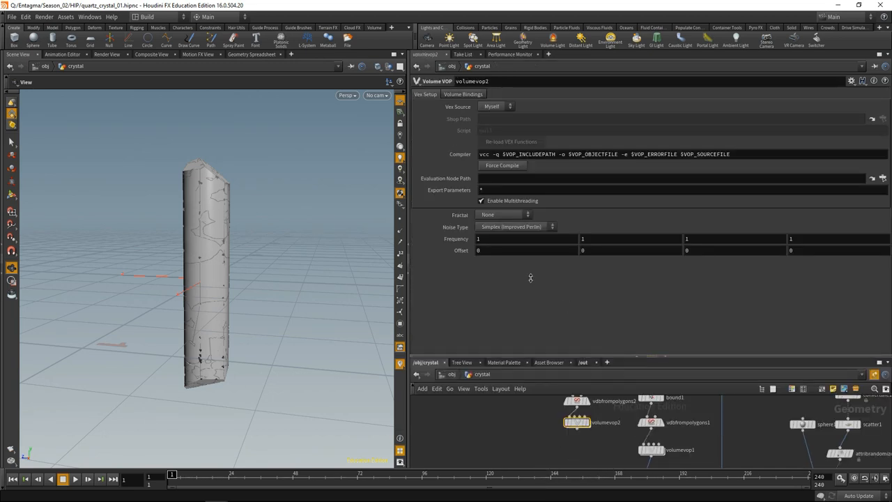
left_click(502, 215)
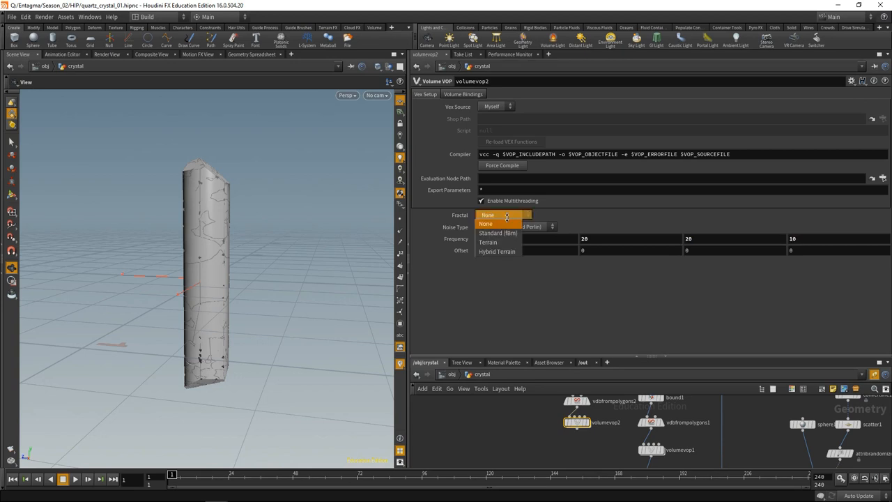
left_click(488, 242)
type("conver")
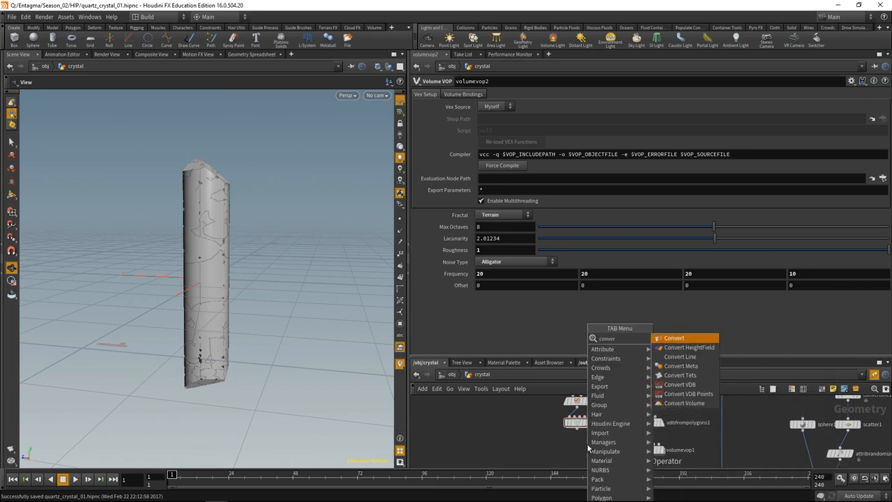
Add a Convert VDB to Polygons and lower its isovalue to thin the fragments
left_click(680, 385)
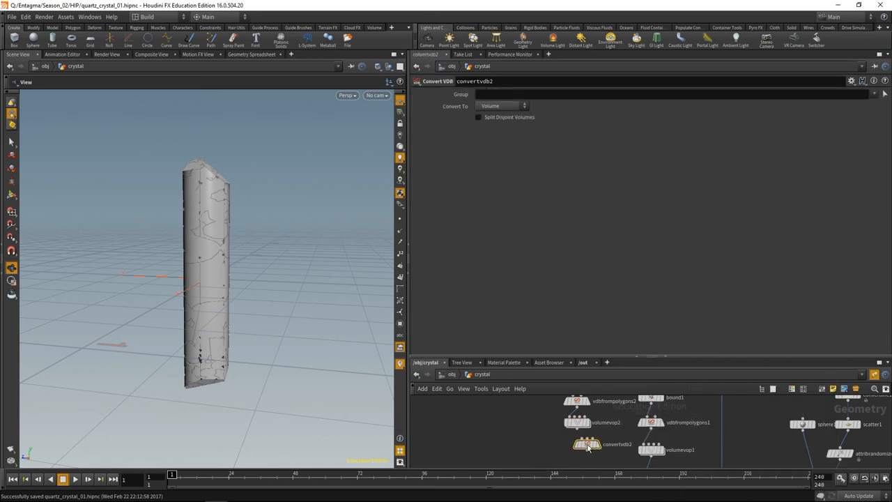
left_click(500, 106)
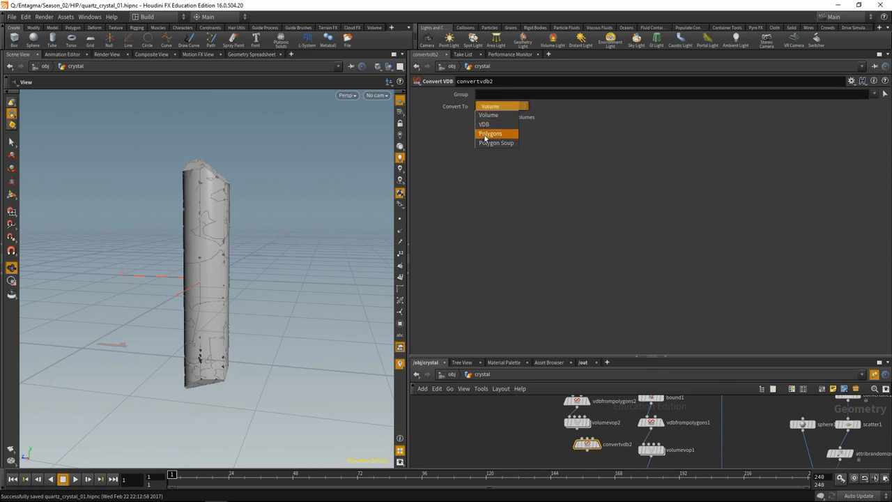
left_click(491, 134)
type(".65")
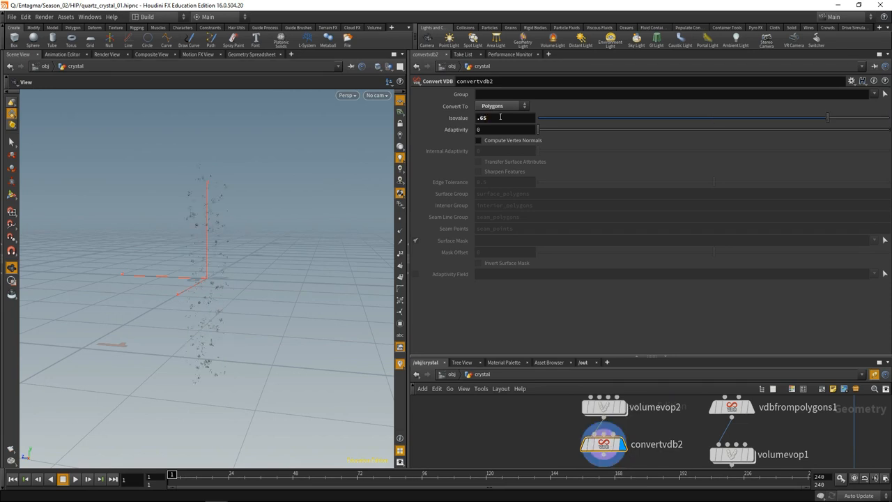
left_click_drag(209, 209, 253, 253)
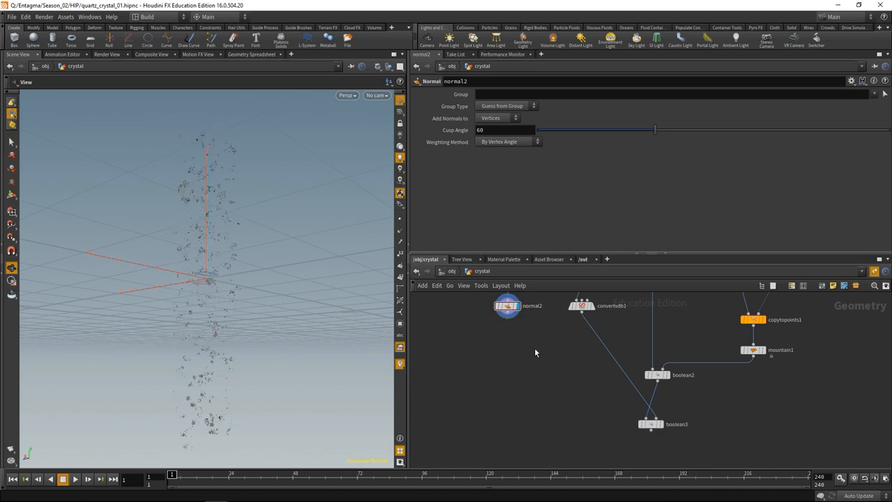
Add a Merge node combining the material1 and material2 branches
key("tab")
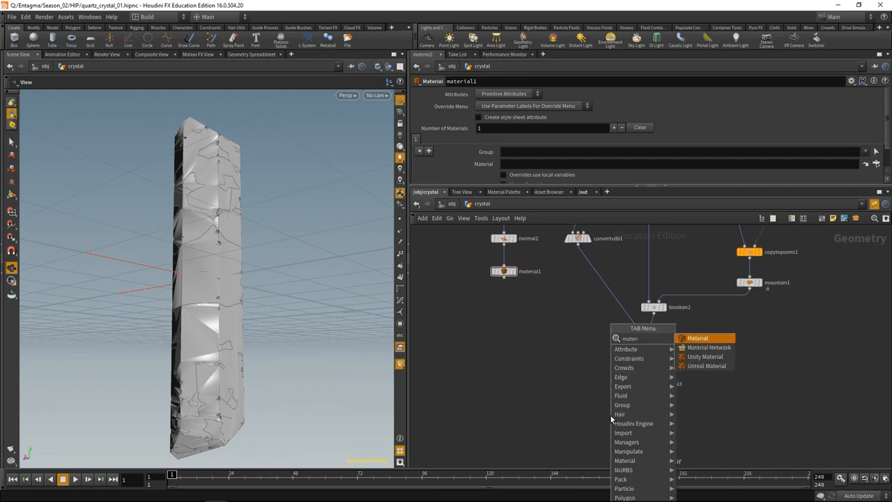
type("merge")
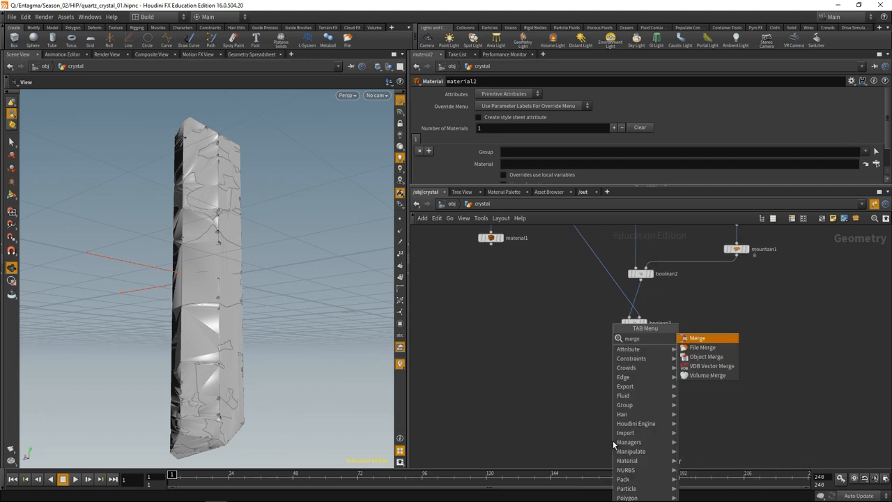
left_click(697, 339)
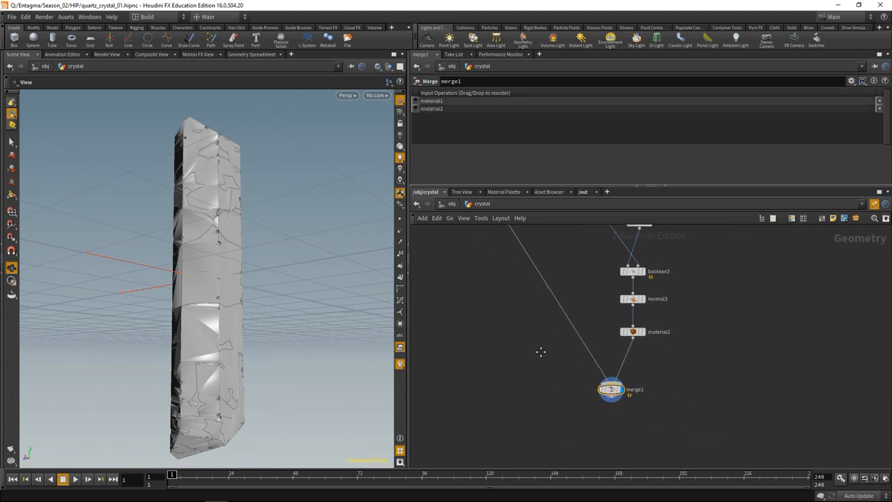
Add an Output node after the merge and save the scene
type("outpu")
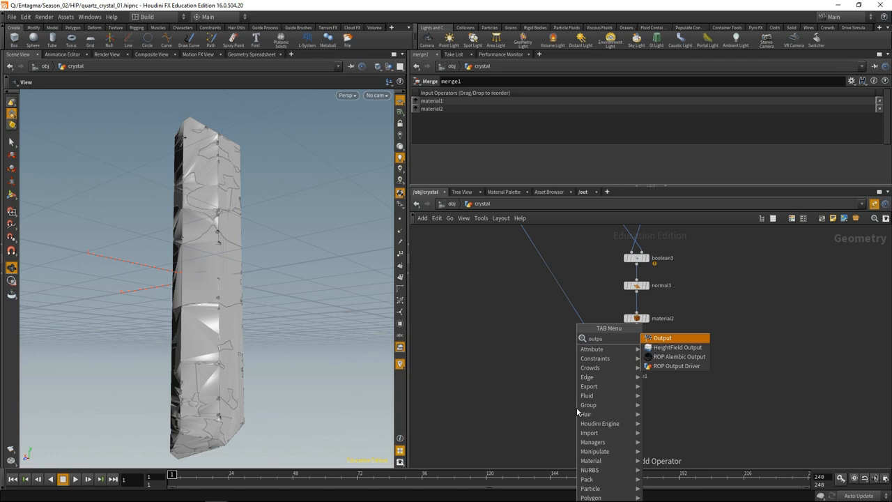
left_click(662, 337)
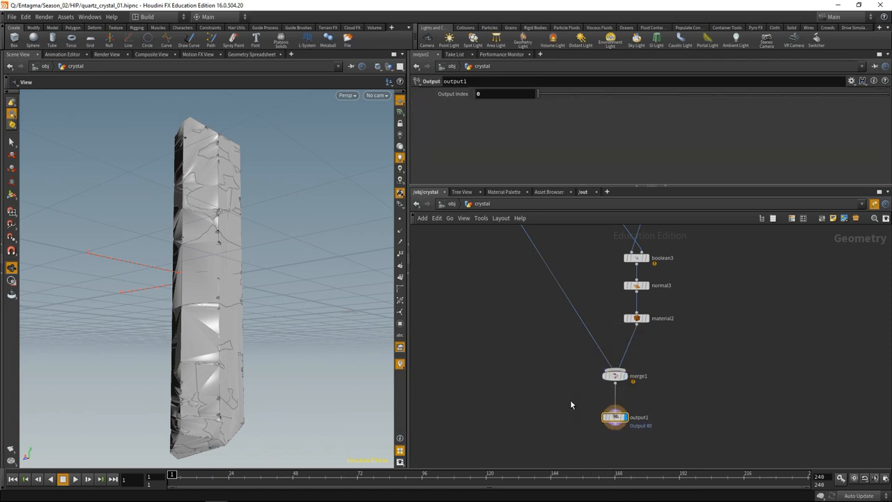
key("ctrl+s")
type("mat")
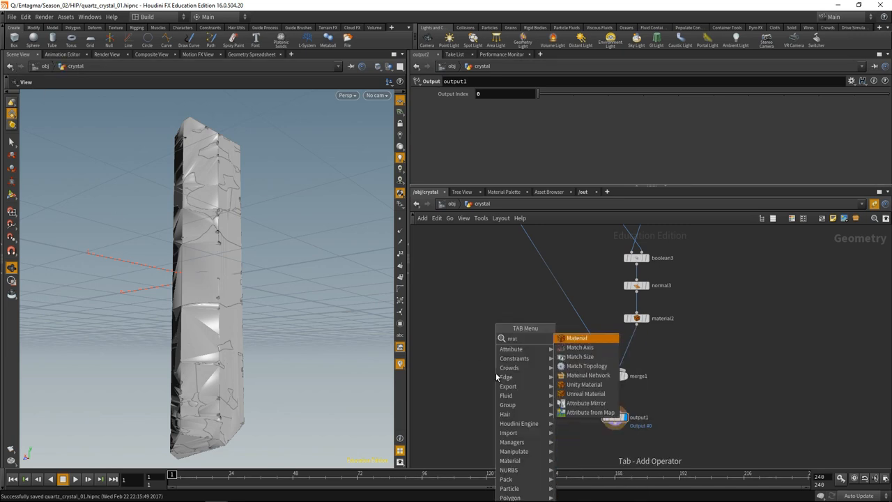
Add a material network to the crystal network, enter it and start the node search
left_click(577, 339)
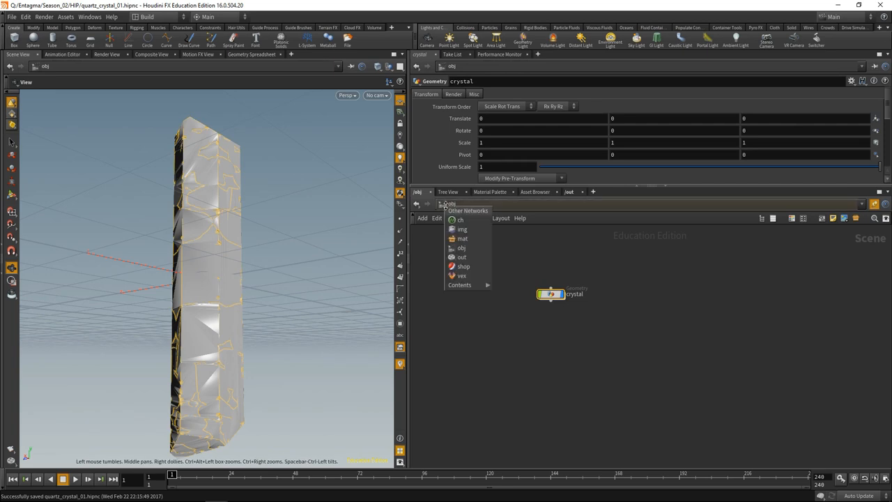
left_click(463, 238)
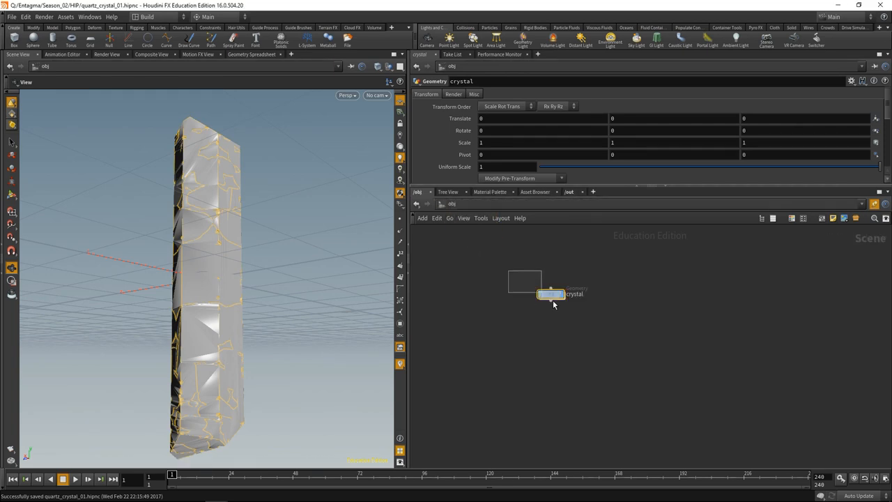
double_click(551, 293)
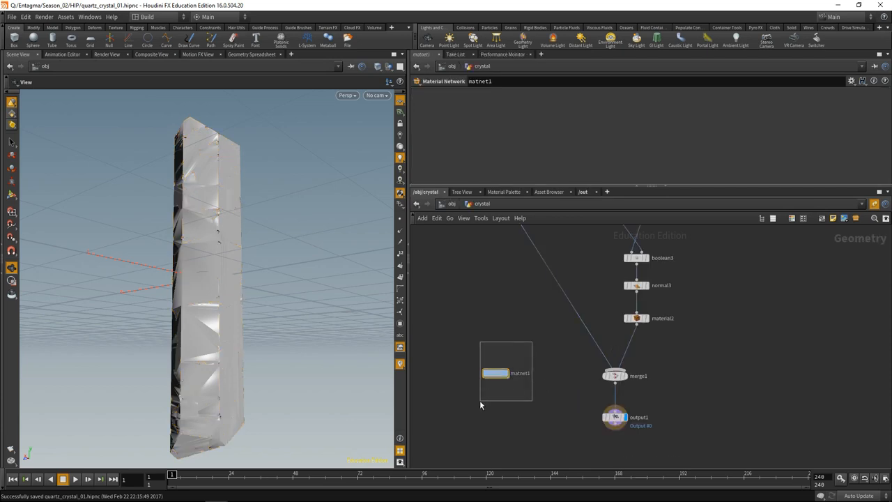
double_click(495, 373)
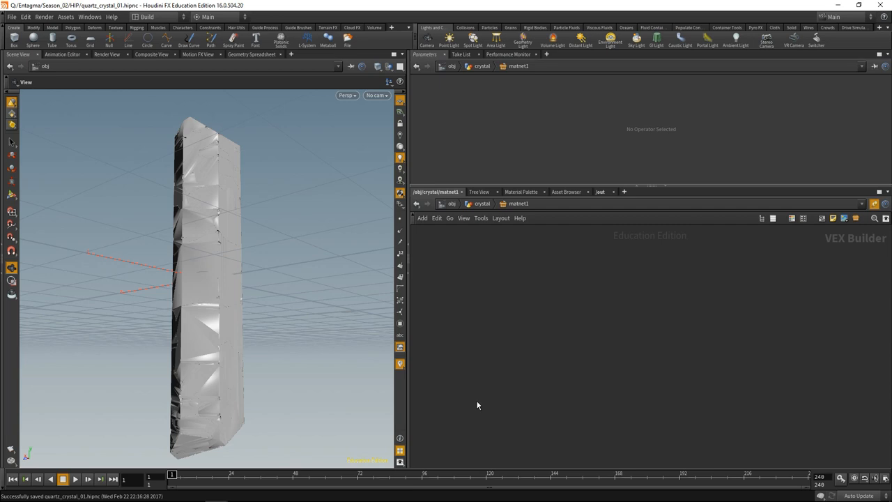
key("Tab")
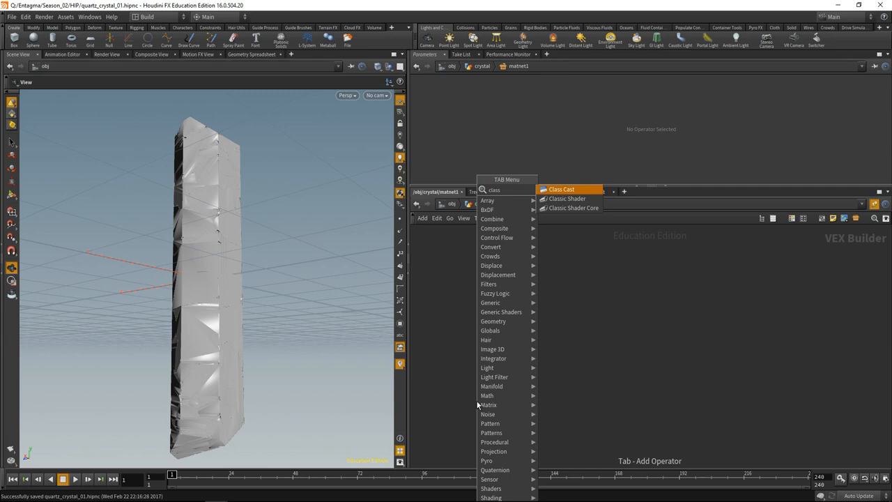
Place a Classic Shader with Enable Diffuse off, reviewing base and coat reflections
left_click(566, 198)
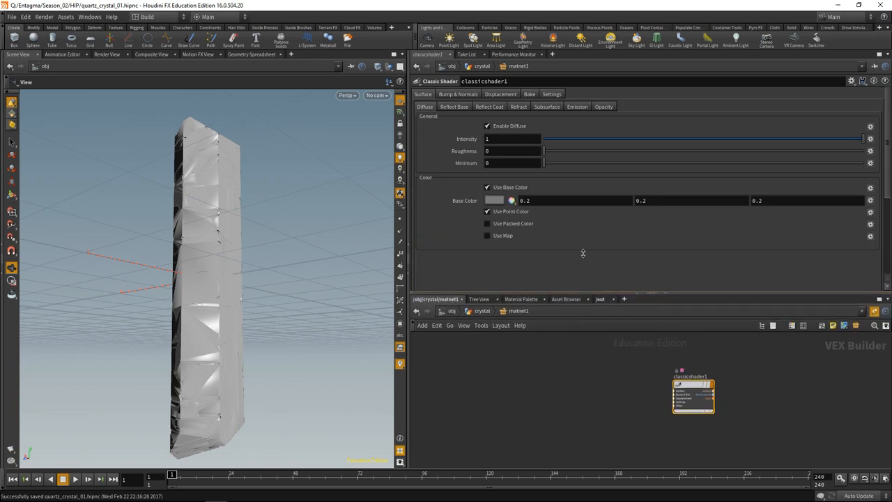
left_click(488, 125)
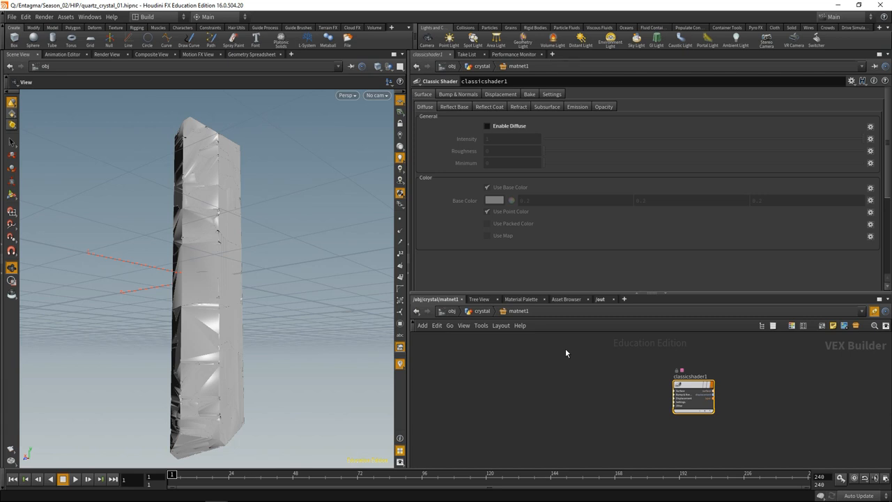
left_click(455, 106)
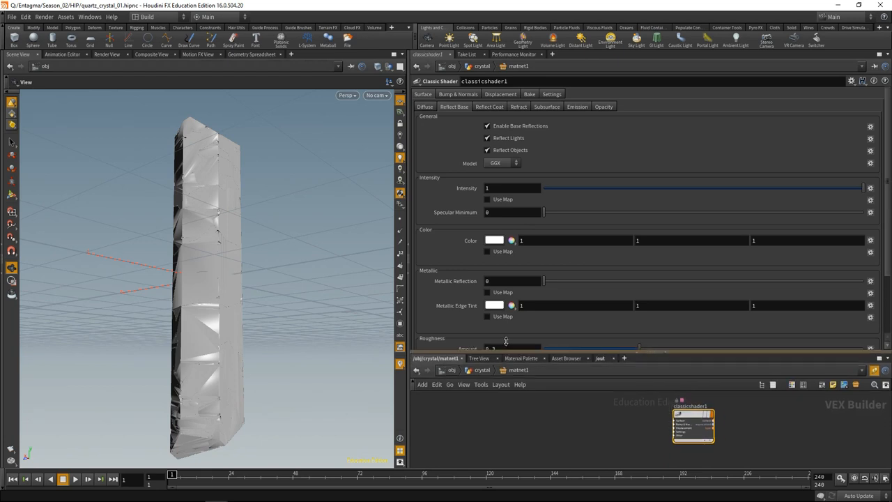
left_click(489, 106)
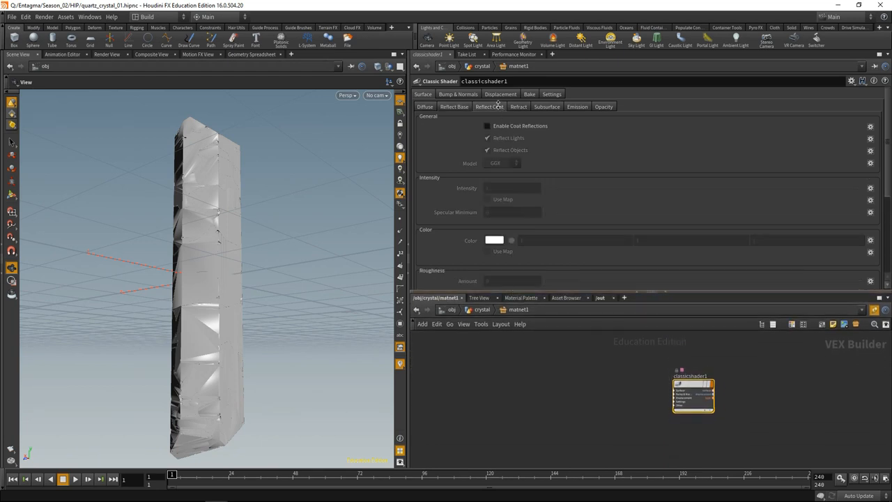
Set the shader's Refraction Model to GGX
left_click(519, 105)
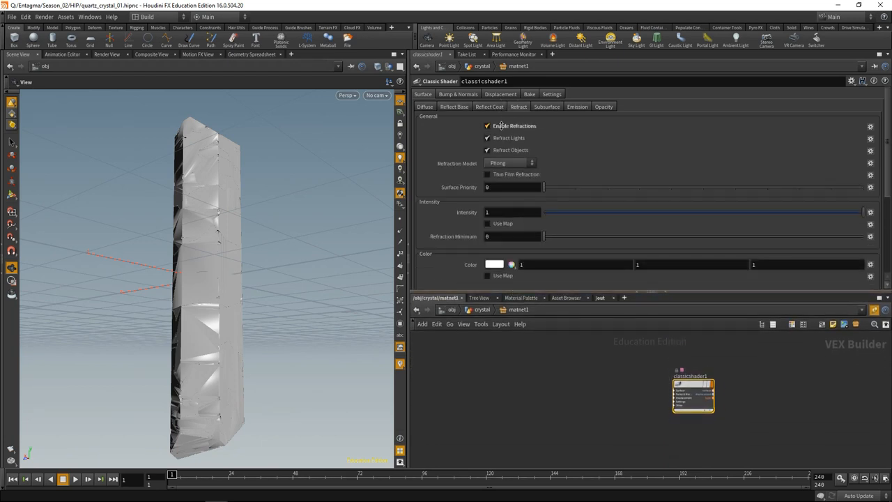
left_click(511, 163)
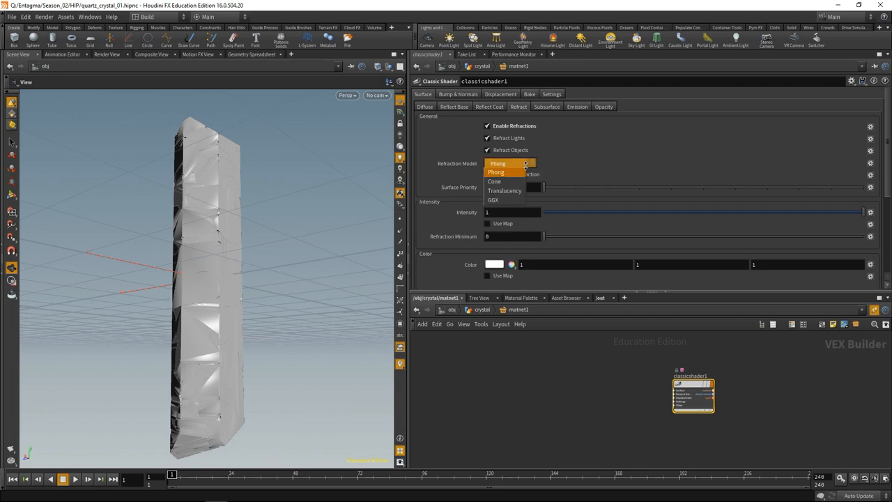
left_click(493, 201)
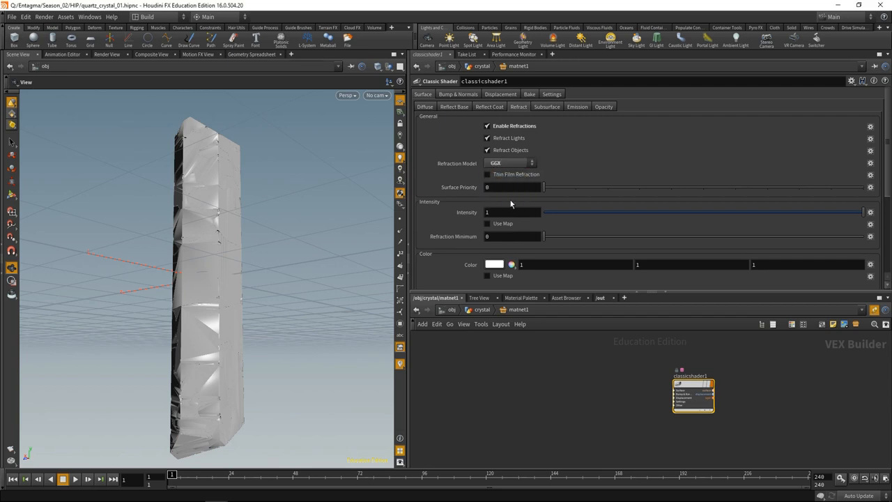
scroll("down", 3)
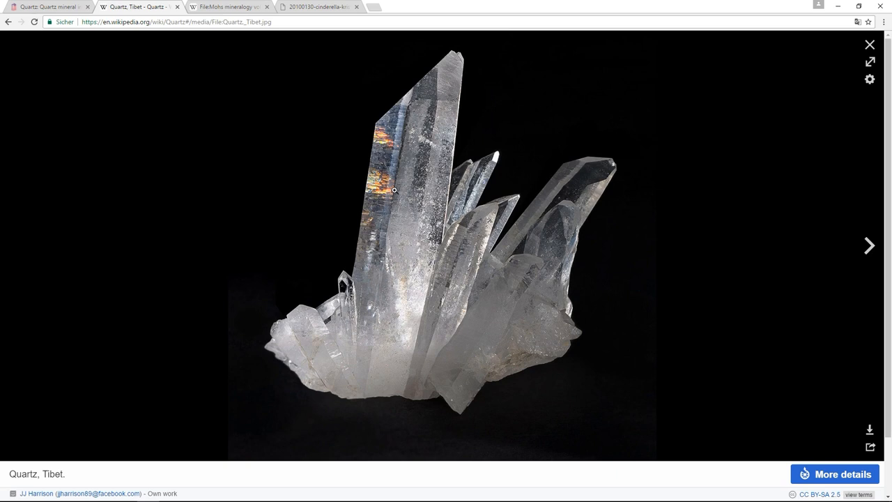
mouse_move(398, 163)
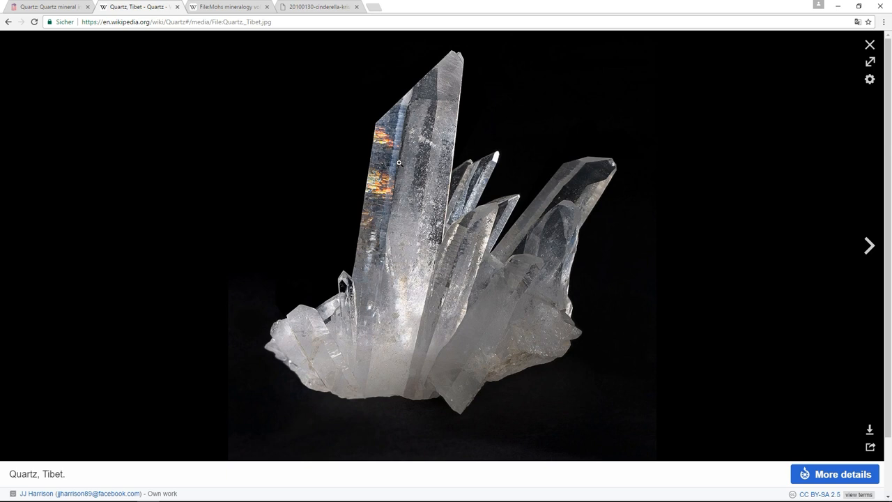
mouse_move(376, 136)
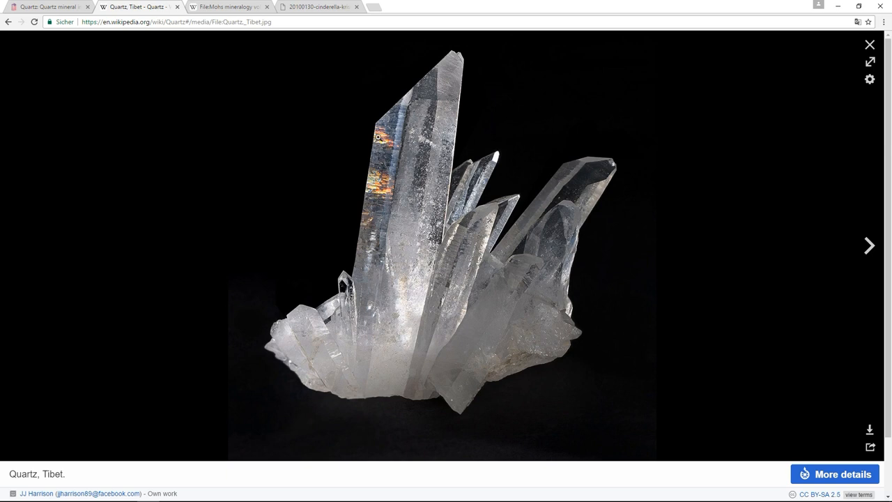
mouse_move(412, 223)
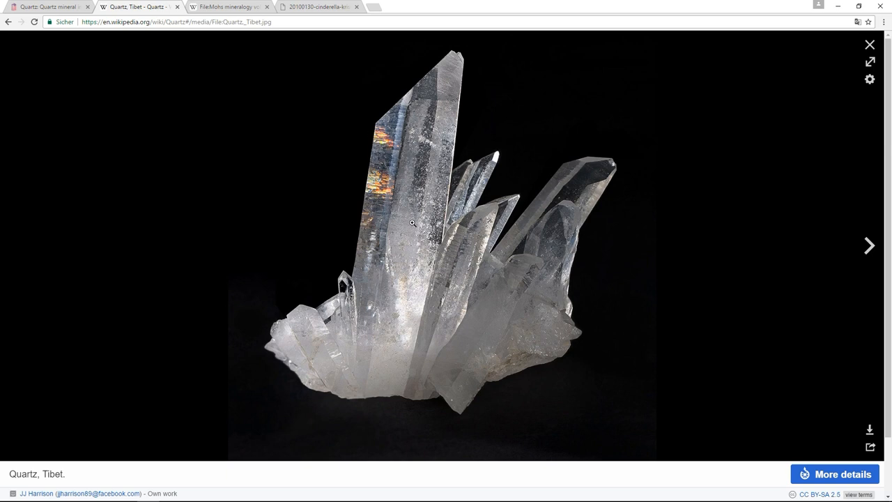
mouse_move(527, 205)
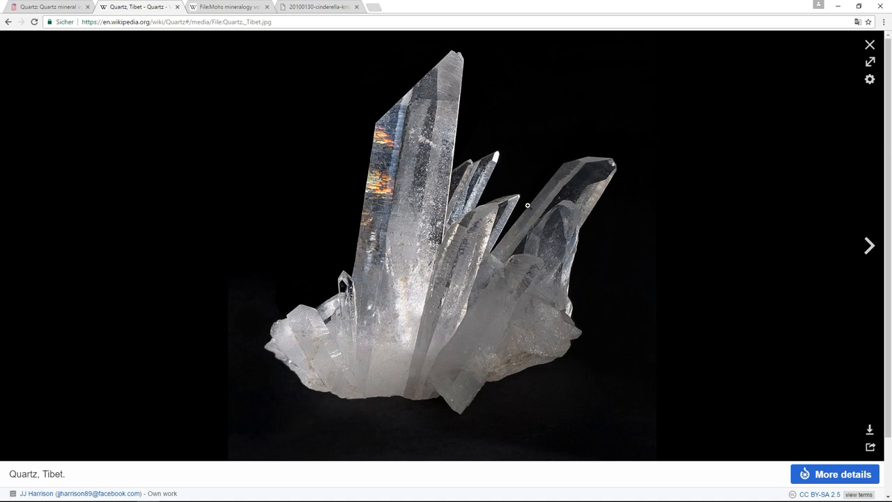
mouse_move(473, 282)
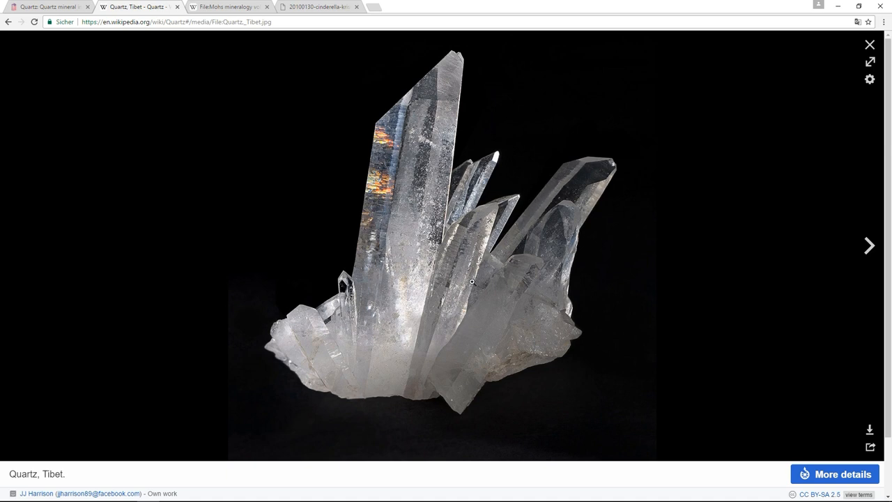
mouse_move(342, 373)
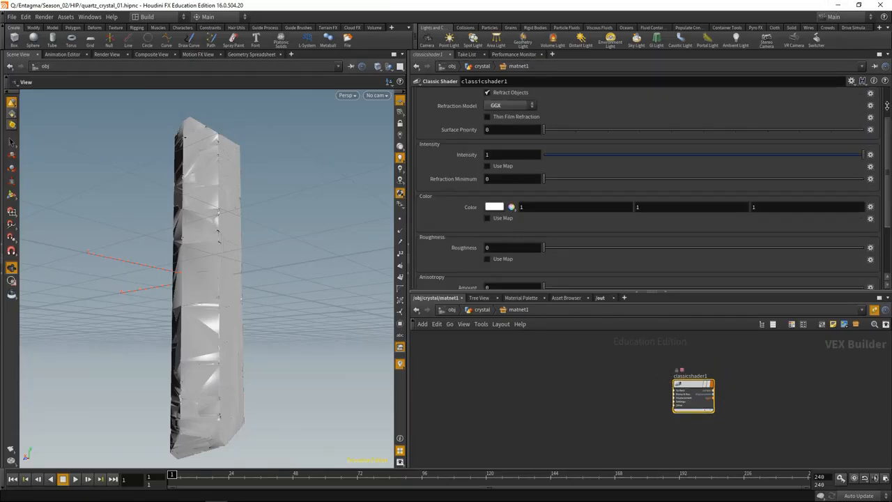
Review subsurface scattering and enable Noise Displacement on the Classic Shader
left_click(547, 106)
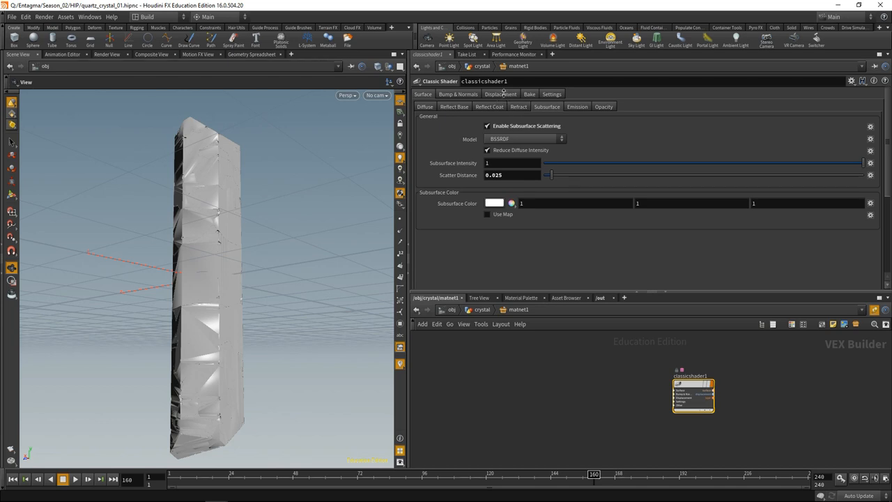
left_click(499, 94)
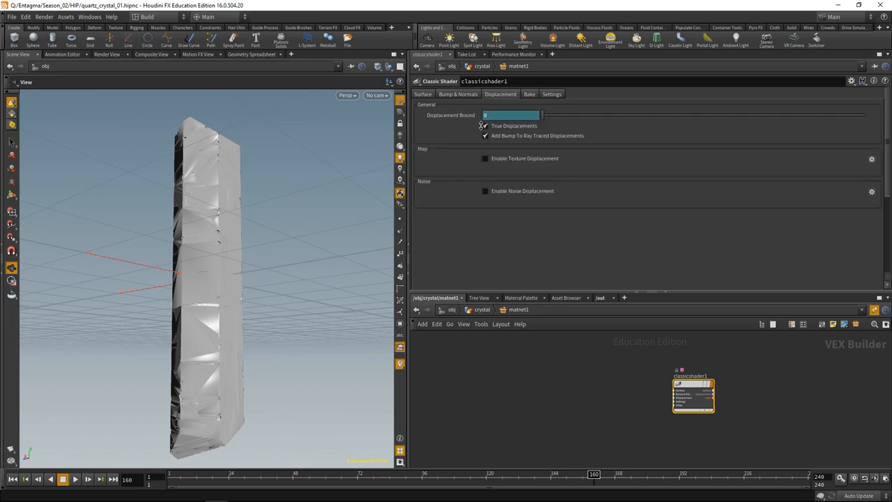
left_click(485, 189)
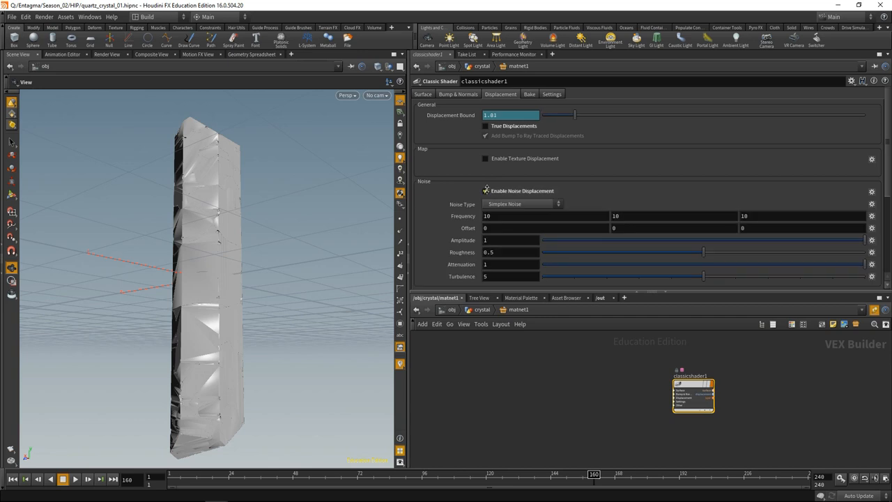
Set the displacement noise Frequency Y to 300
left_click(616, 214)
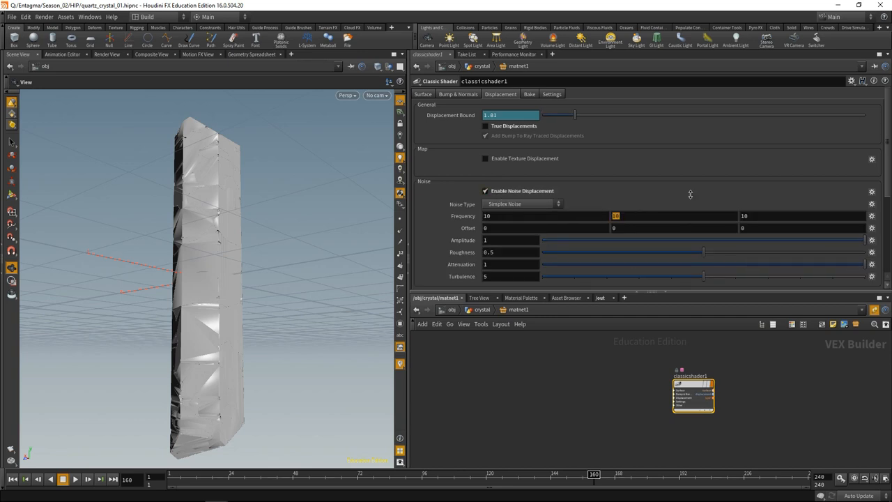
type("300")
left_click(547, 227)
type("7")
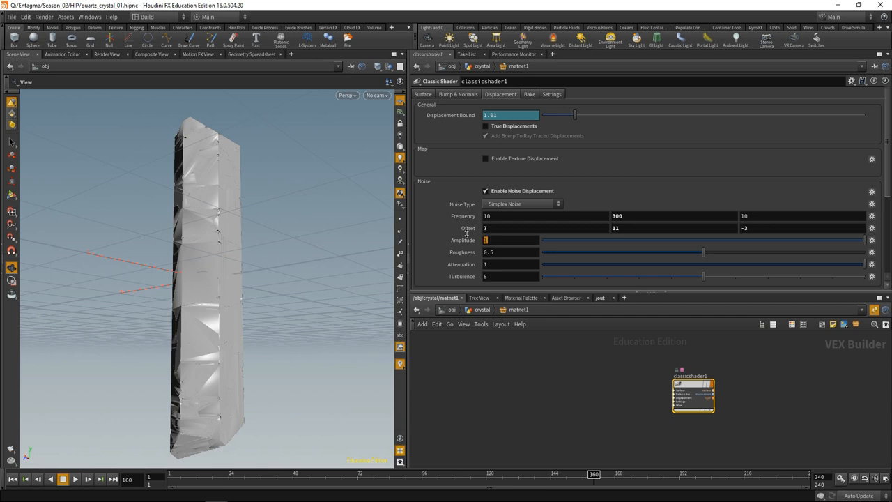
left_click(510, 240)
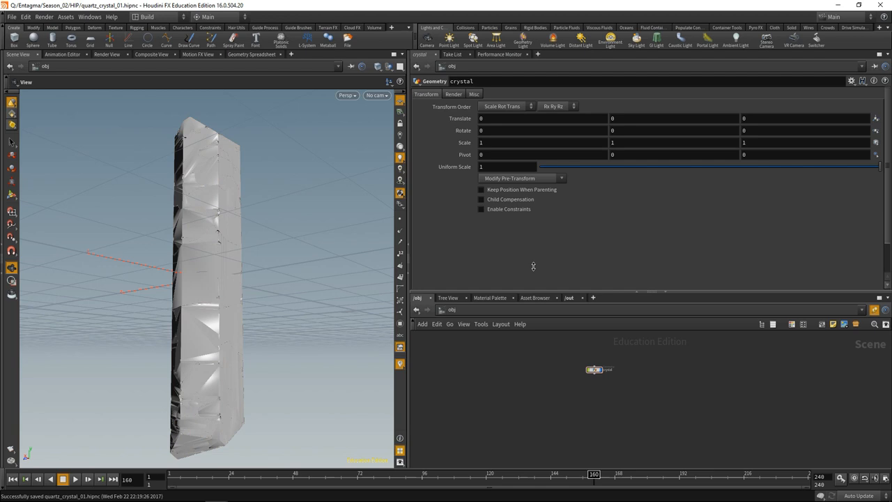
Select envlight1 with the rooftop HDRI, then move to the render output network
left_click(609, 39)
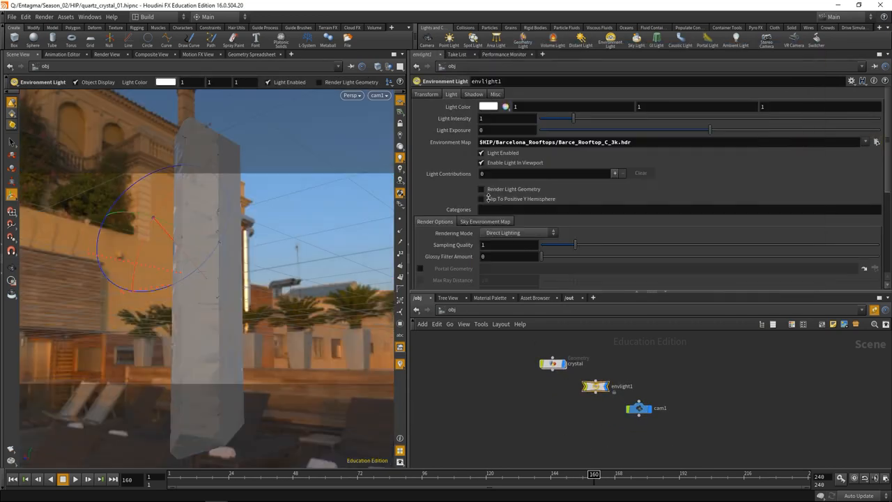
left_click(480, 189)
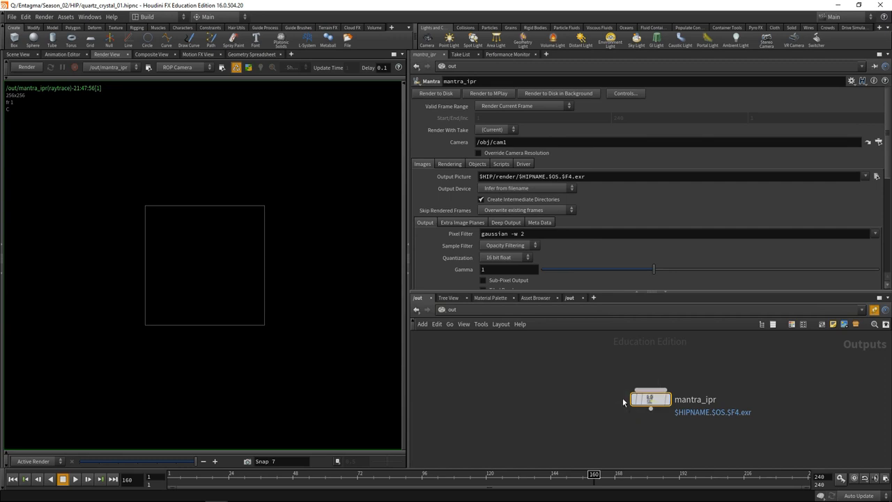
Set mantra_ipr's Rendering Engine to Physically Based Rendering
left_click(449, 164)
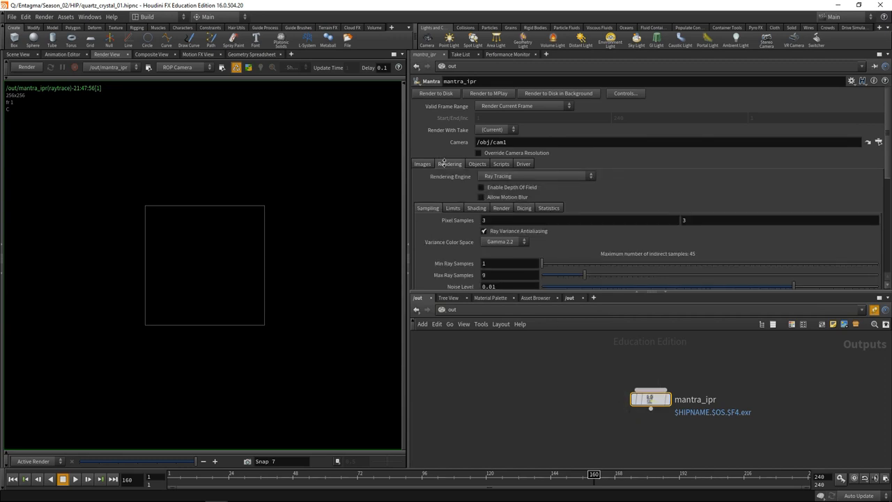
left_click(532, 176)
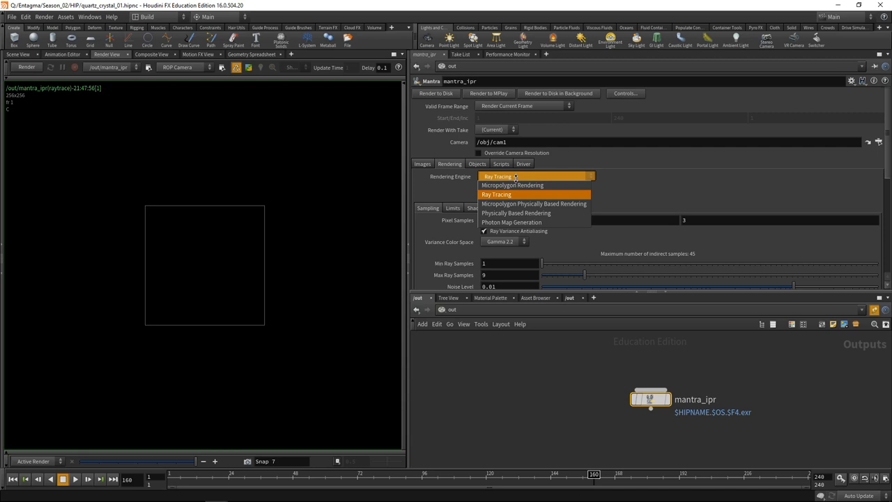
left_click(516, 212)
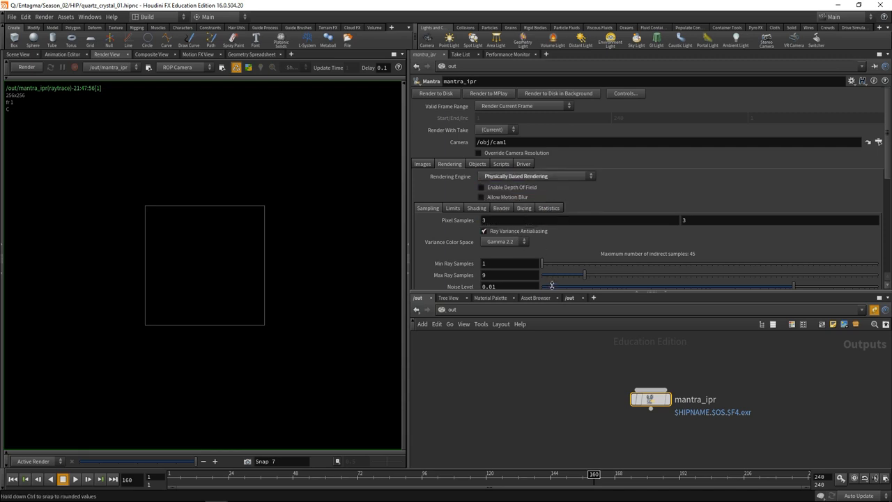
left_click(26, 67)
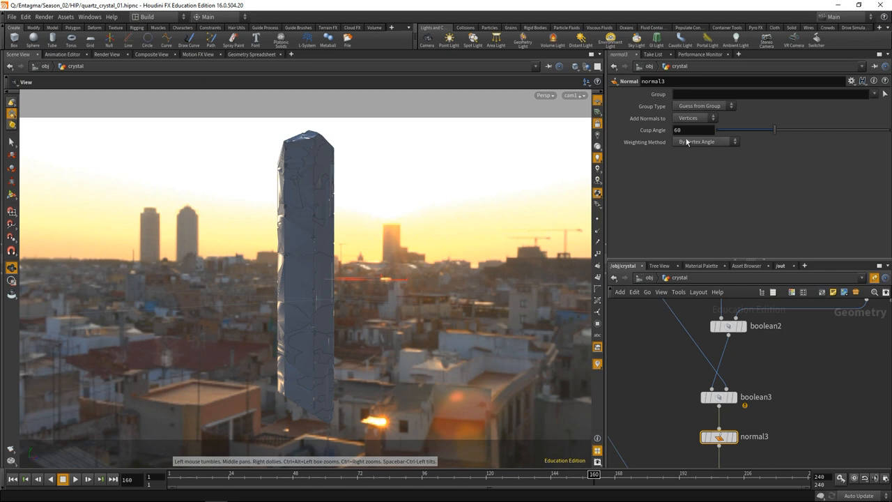
mouse_move(653, 130)
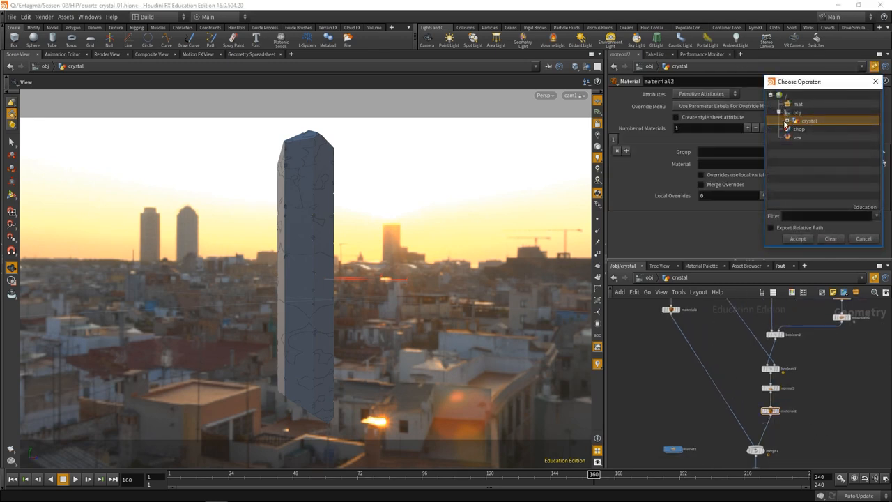
Assign matnet1/classicshader1 as the material on the Material SOP
left_click(788, 120)
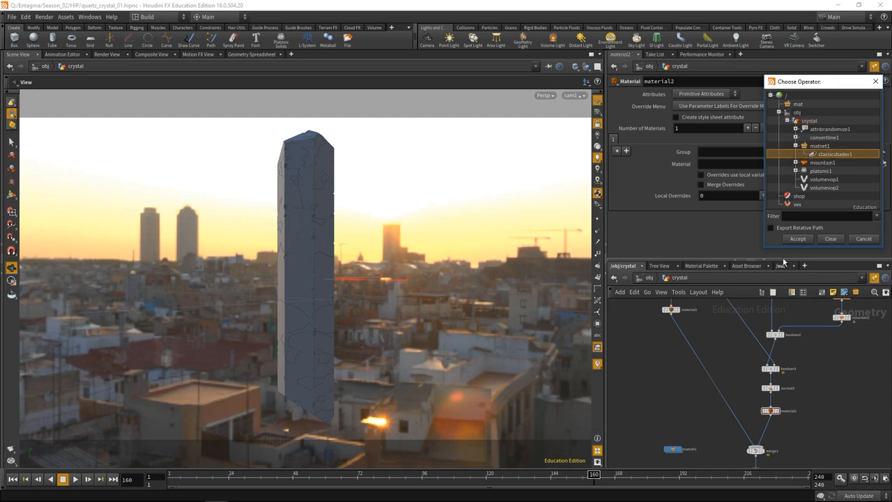
left_click(797, 238)
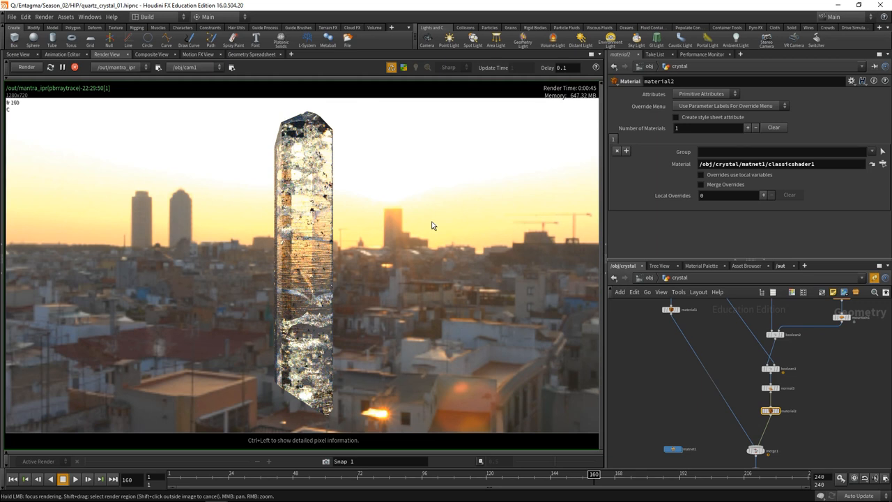
mouse_move(459, 216)
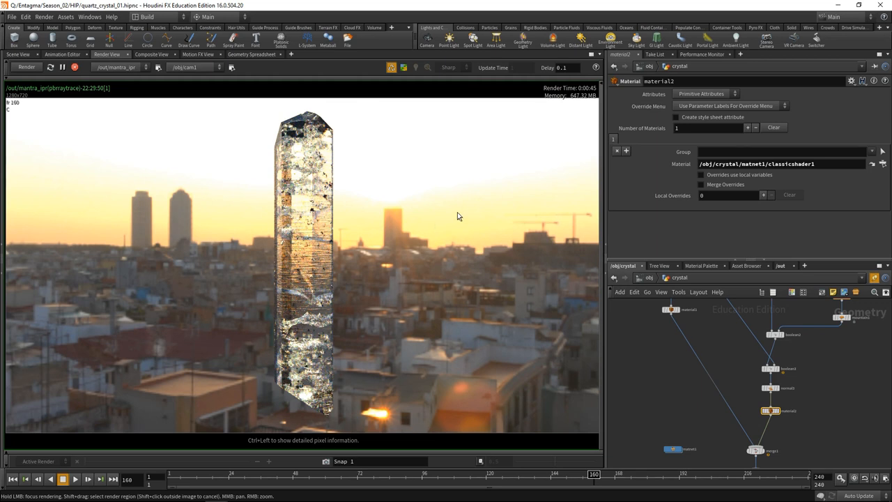
mouse_move(295, 276)
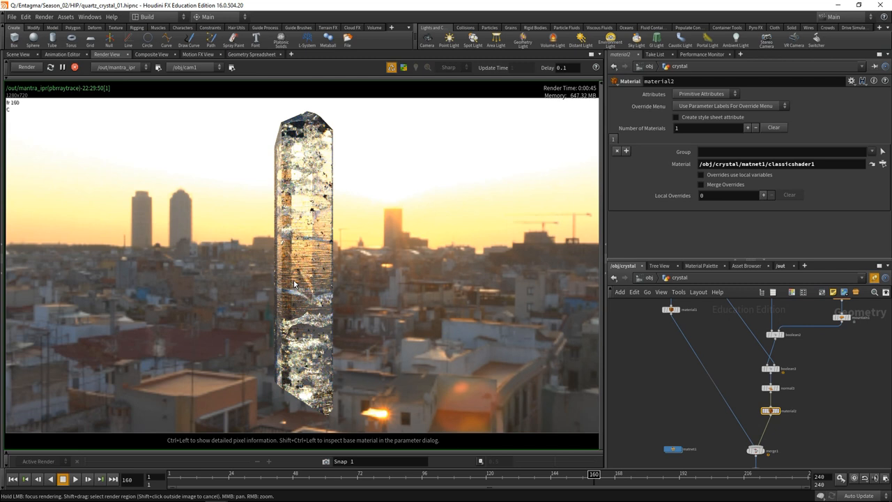
mouse_move(304, 268)
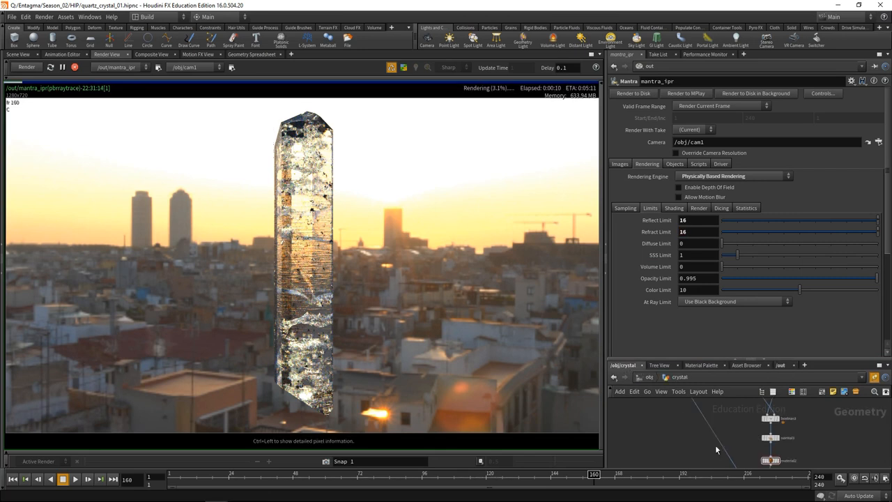
Dive into matnet1 to add classicshader2 beside the first shader
double_click(783, 460)
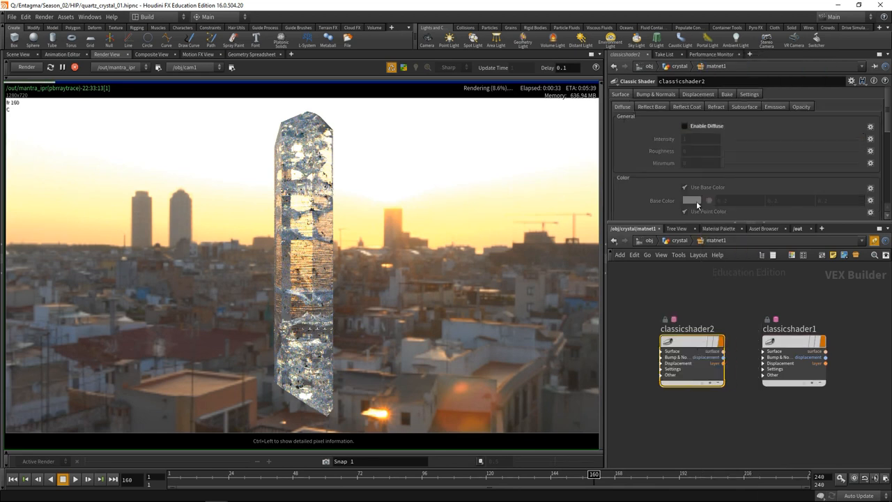
Give classicshader2 a Transparency refraction model and edit its Inside IOR as clear air
left_click(652, 106)
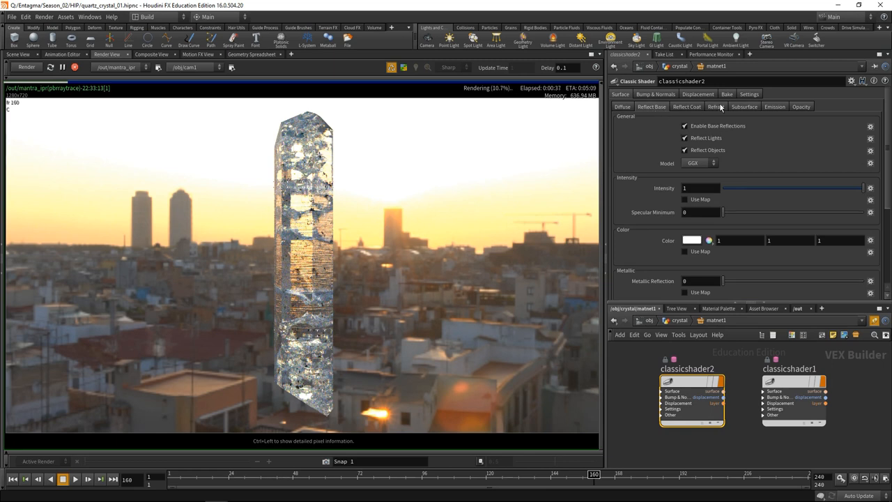
left_click(715, 106)
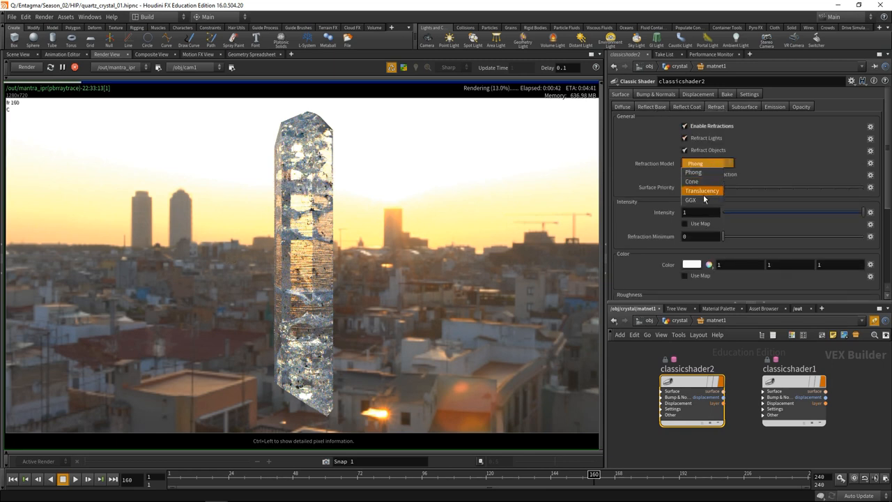
left_click(691, 201)
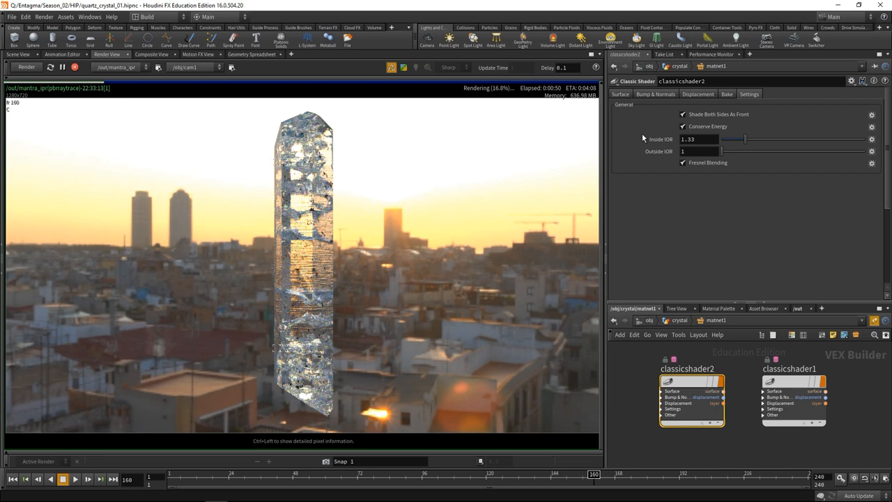
left_click(698, 140)
type("1")
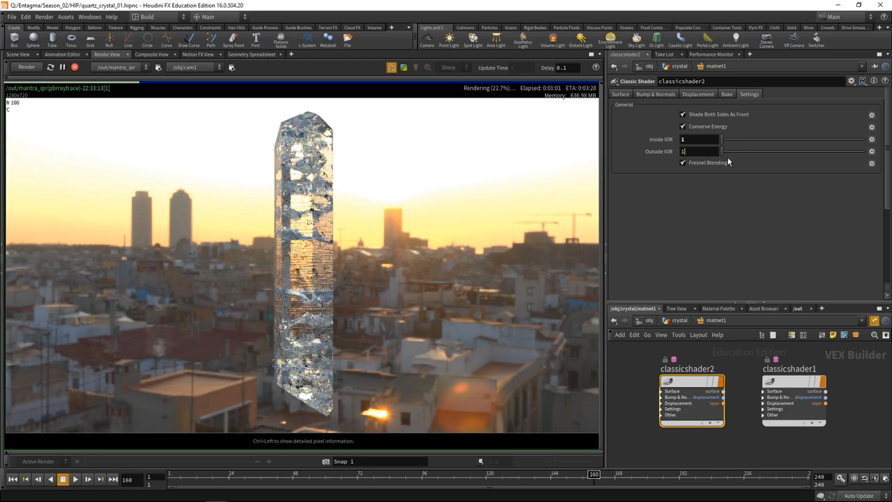
type(".")
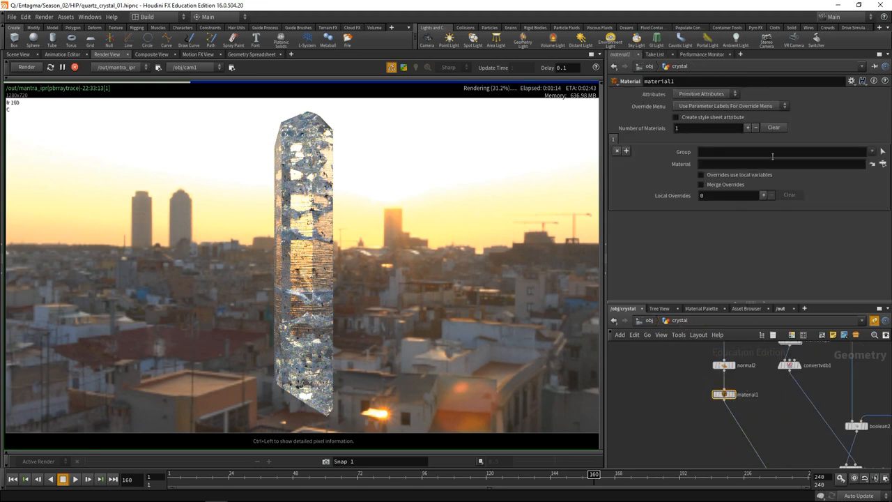
Pick a shader for material1 via the Material field's operator chooser
left_click(882, 164)
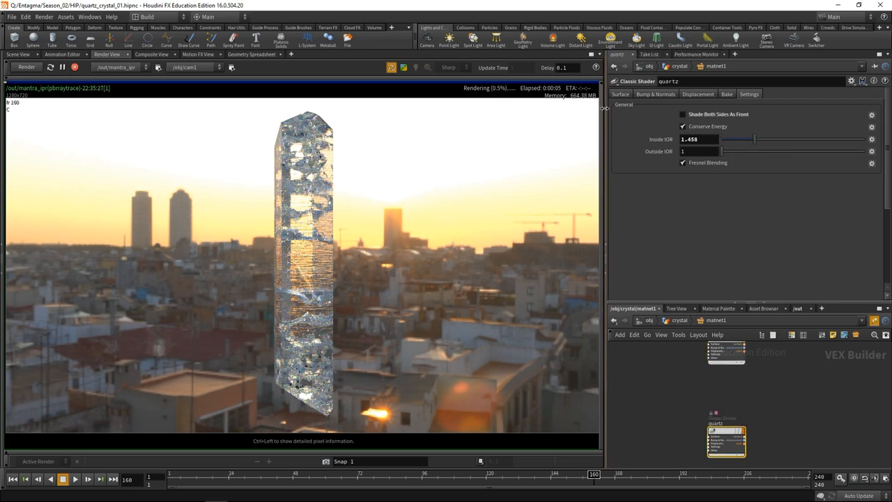
Enable subsurface scattering on quartz, raise mantra_ipr's SSS Limit and enter subsurface value 10
left_click(744, 106)
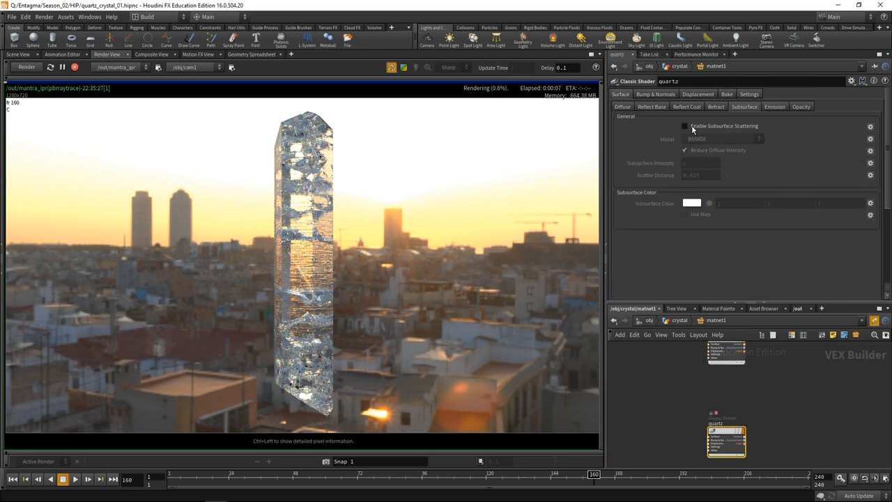
left_click(684, 125)
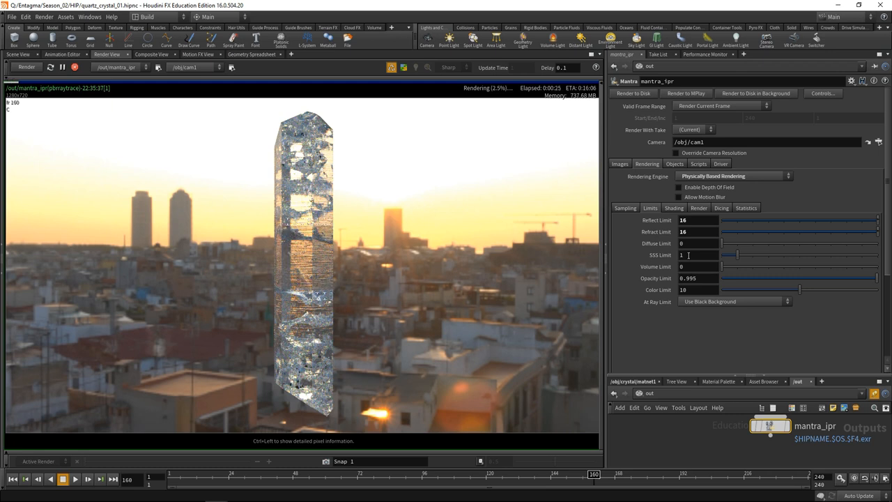
left_click_drag(730, 253, 826, 254)
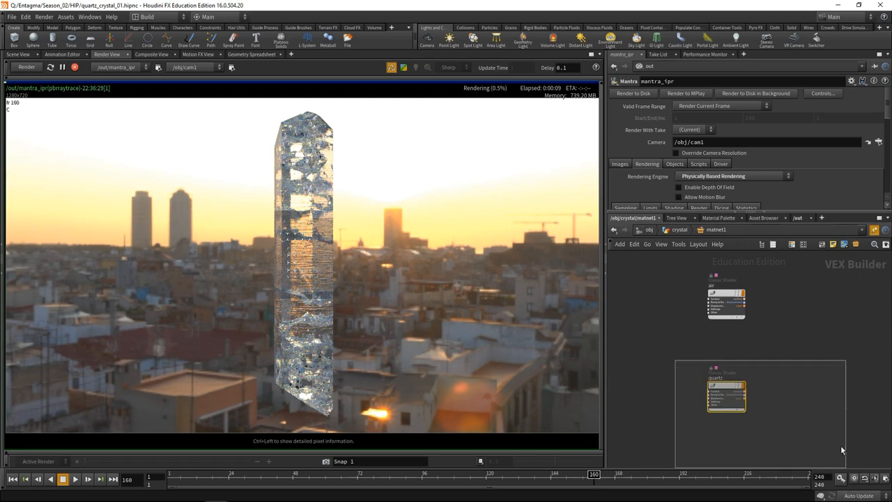
left_click(726, 396)
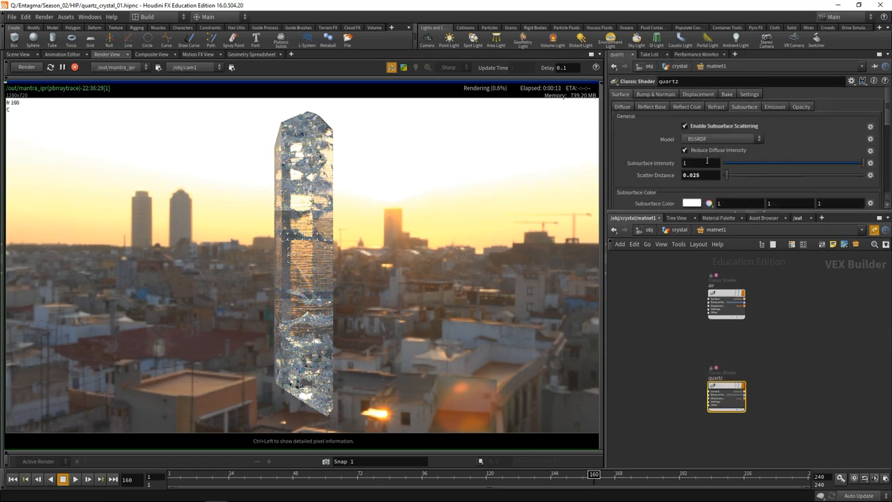
type("10")
type("un")
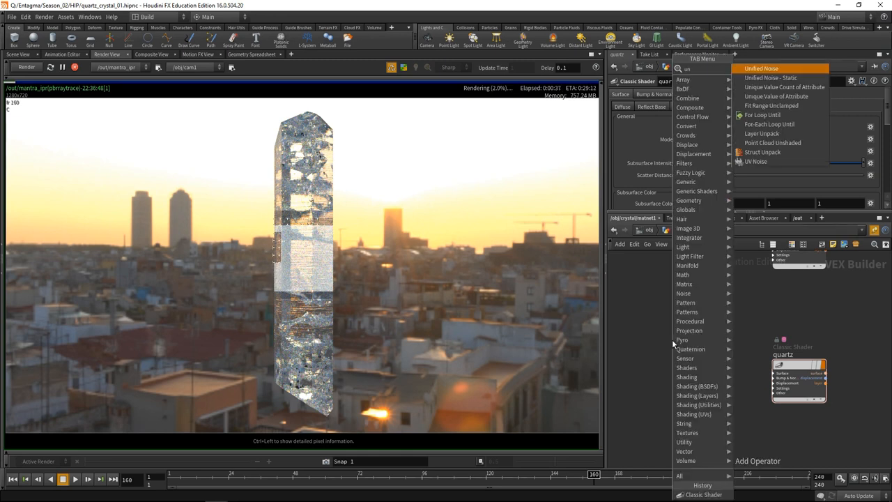
Wire Global Variables P into a Unified Noise with Standard (fBm) fractal feeding the quartz subsurface
left_click(762, 67)
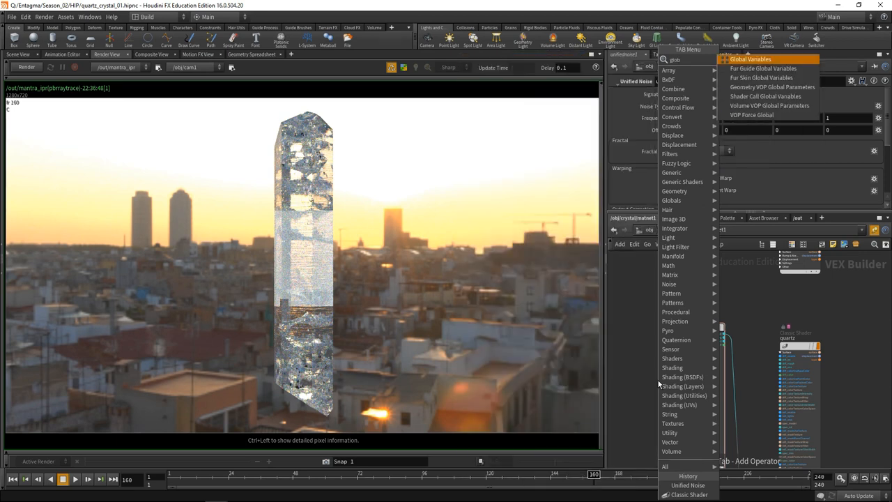
left_click(750, 59)
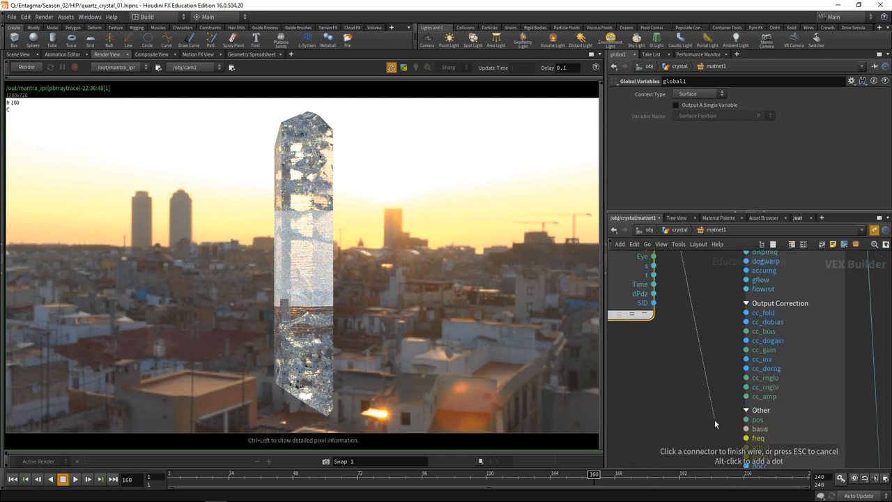
scroll("down", 3)
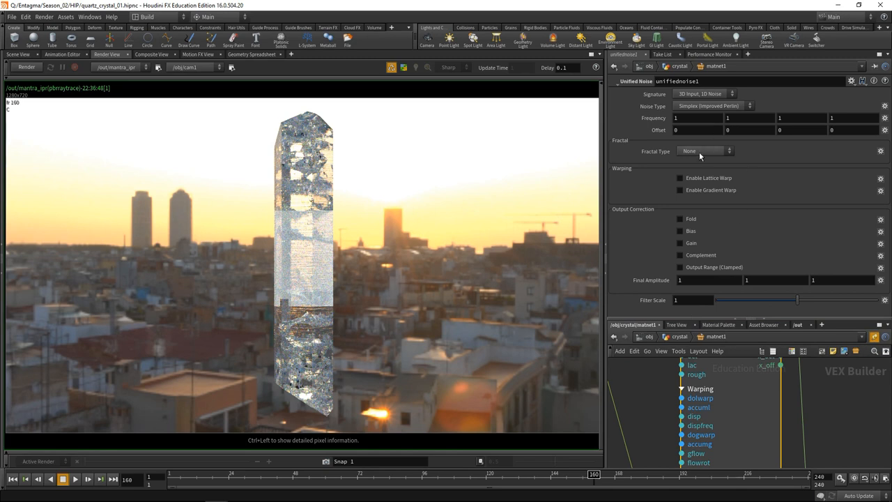
left_click(704, 150)
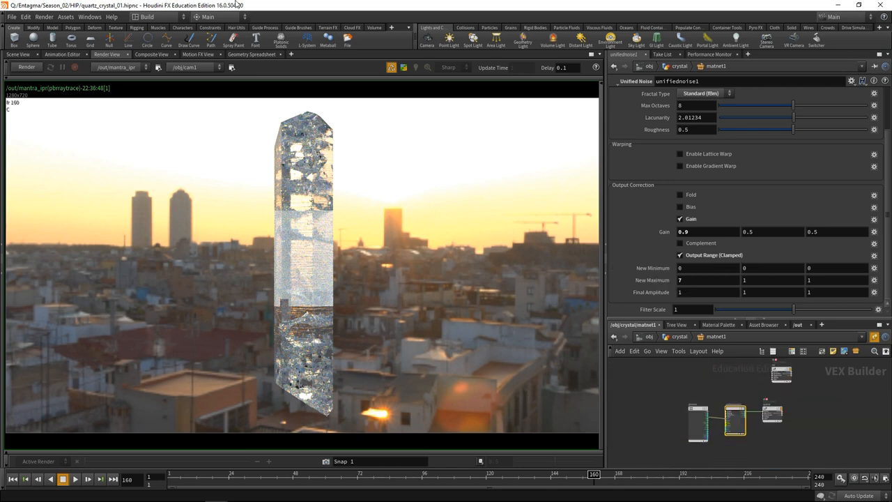
left_click(25, 67)
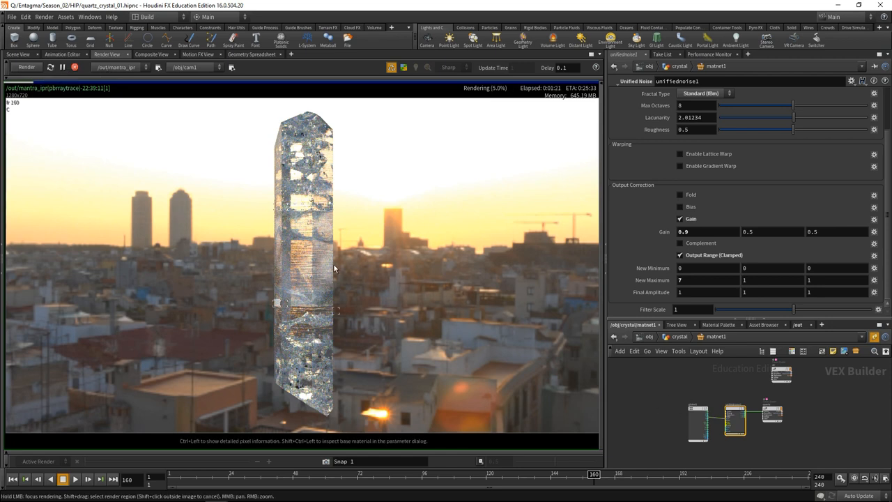
mouse_move(361, 250)
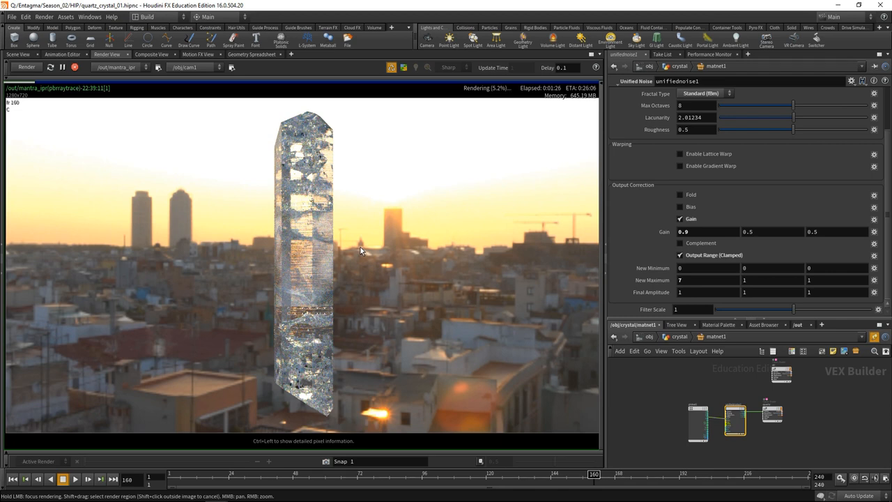
mouse_move(446, 231)
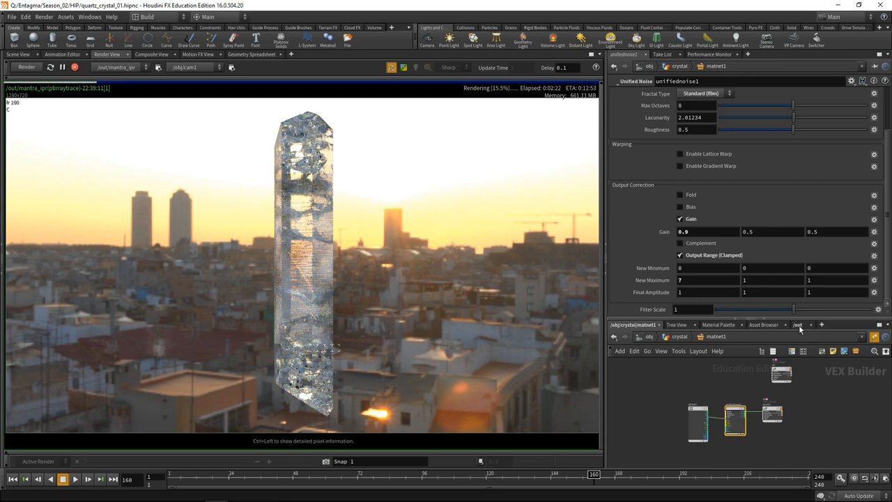
left_click(770, 397)
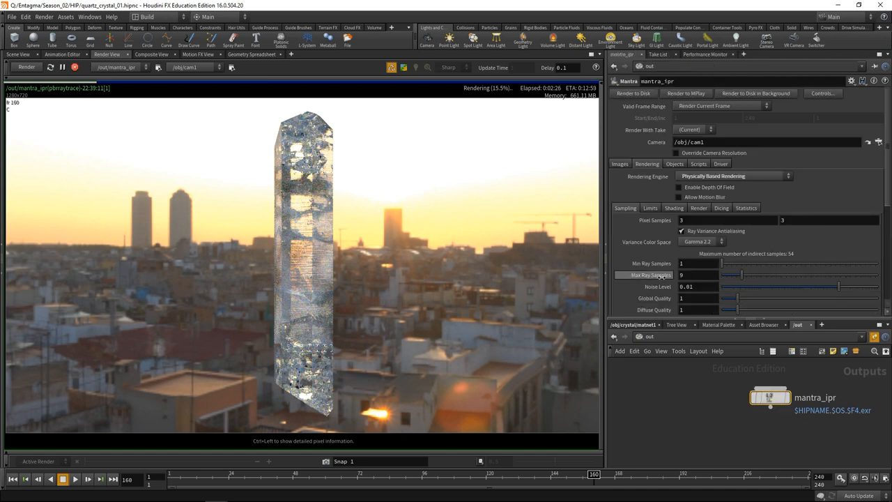